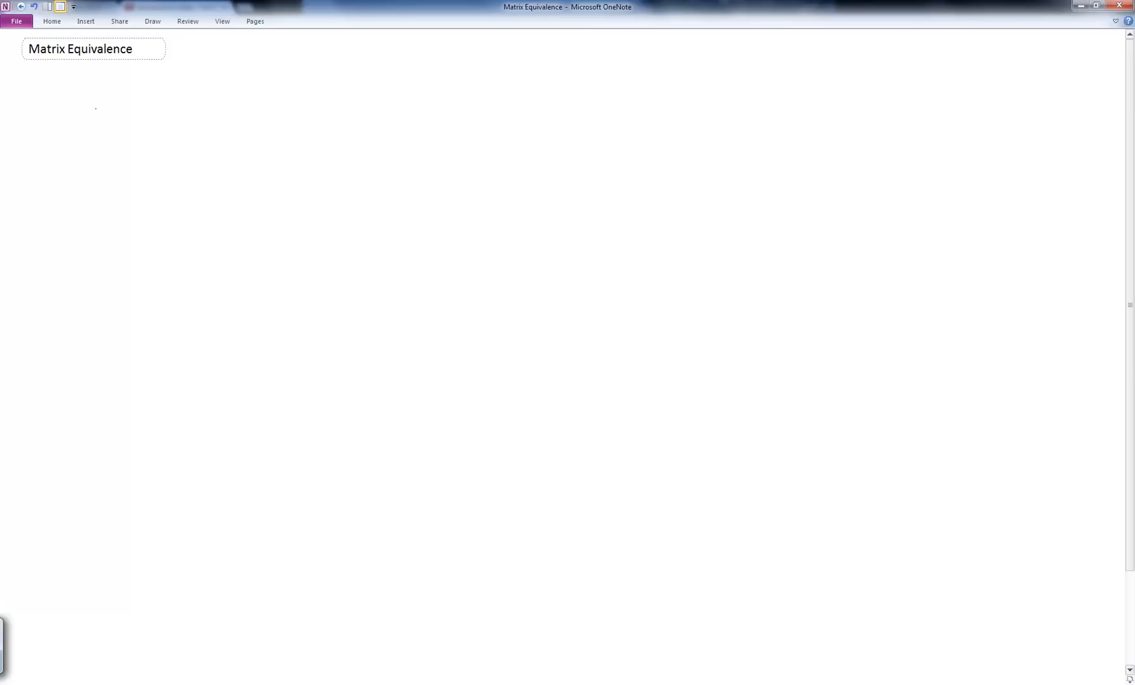
- Ink B = Q⁻¹AP with dimensions m×n, m×m, m×n and n×n beneath the matrices
drag(98, 94, 109, 138)
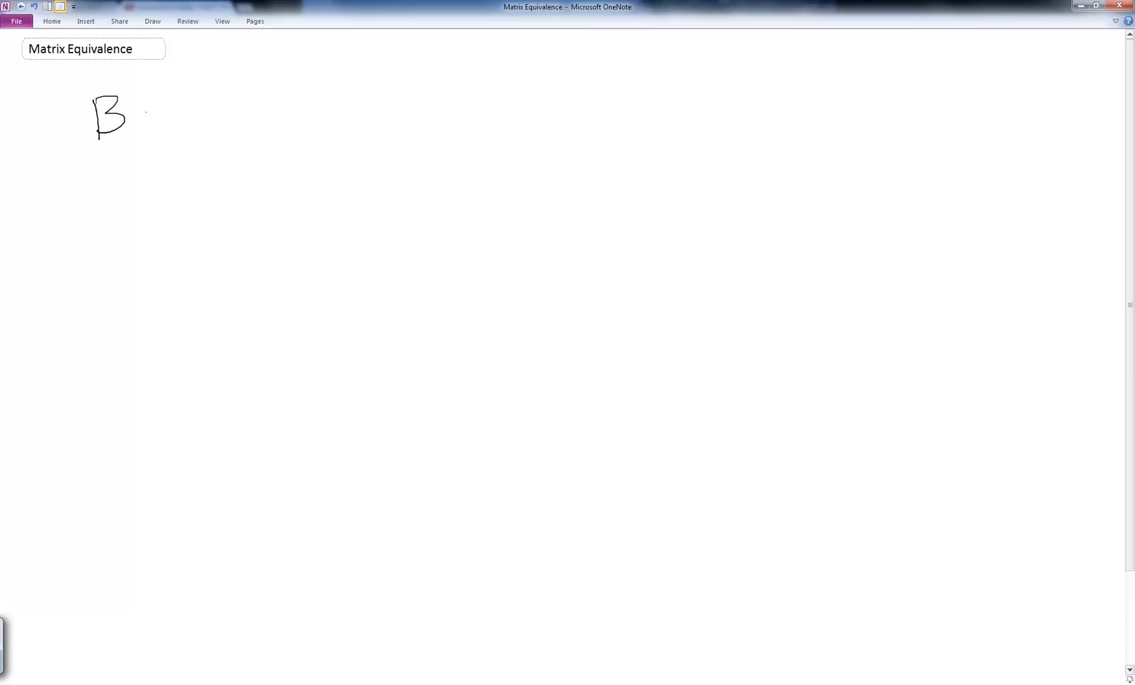
drag(137, 112, 231, 108)
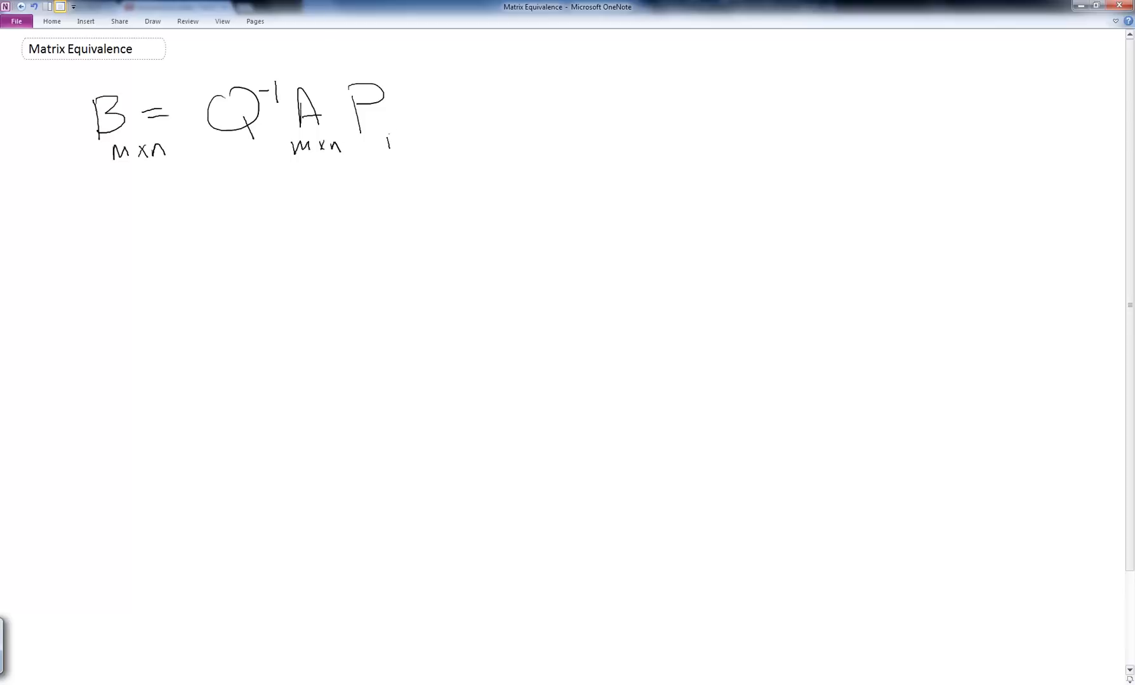
drag(391, 141, 444, 141)
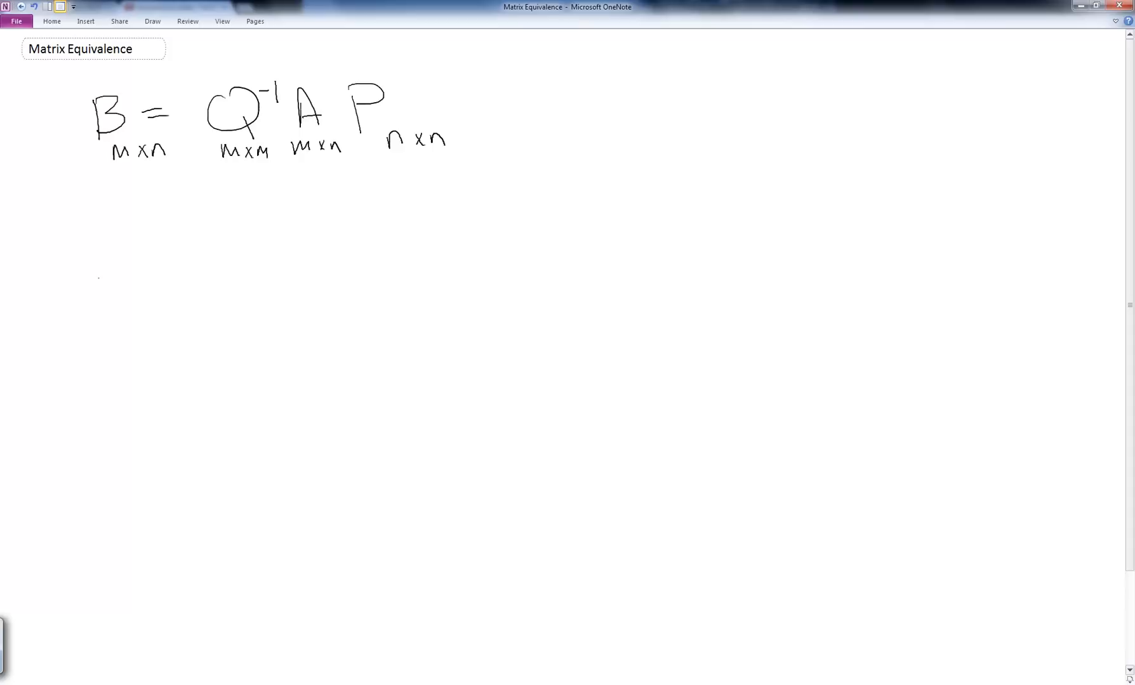
- Ink 'Q and P are non-singular' below the equation, then begin a line with Q⁻¹
drag(134, 217, 167, 253)
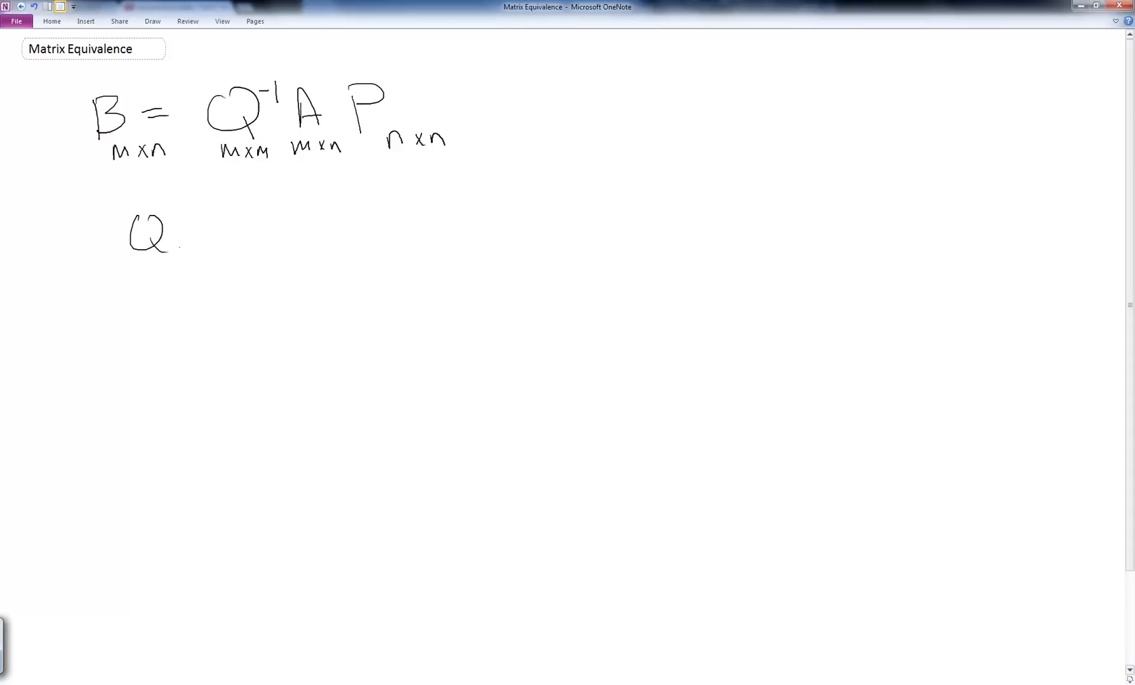
drag(195, 238, 304, 217)
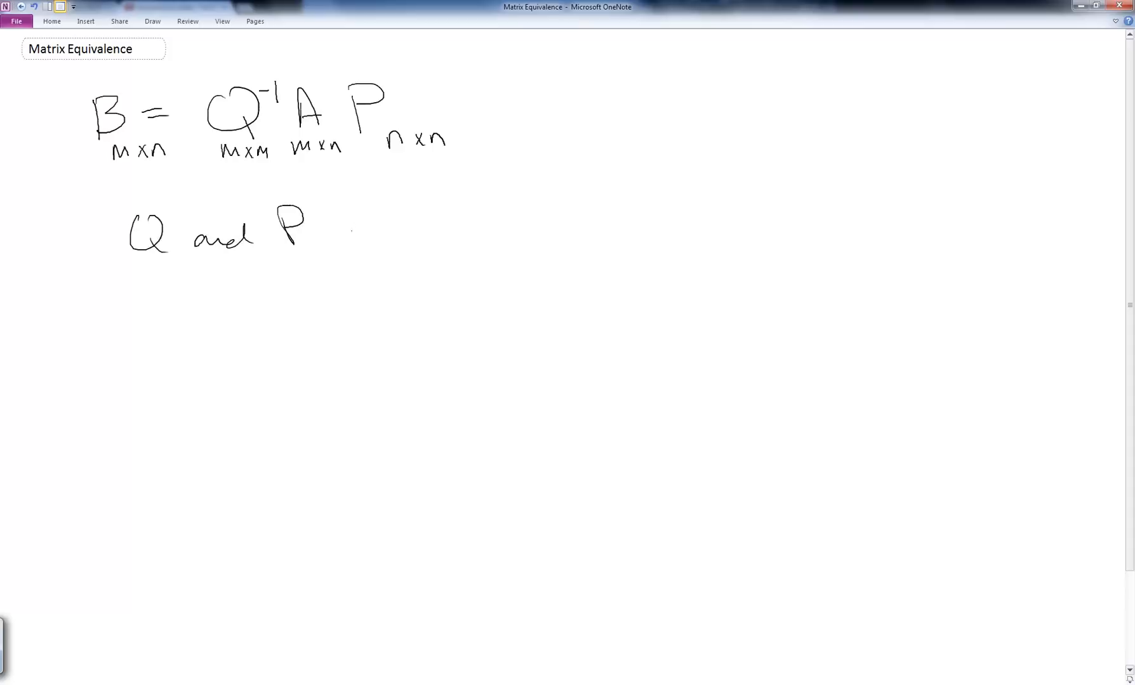
drag(347, 228, 507, 227)
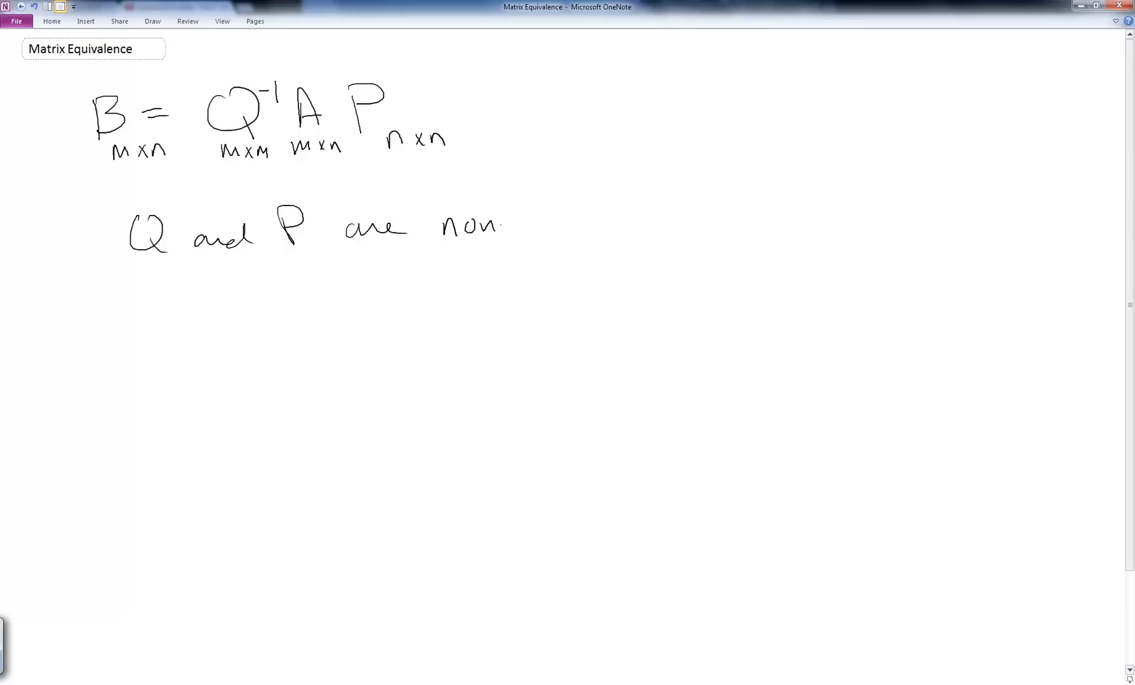
drag(506, 224, 601, 232)
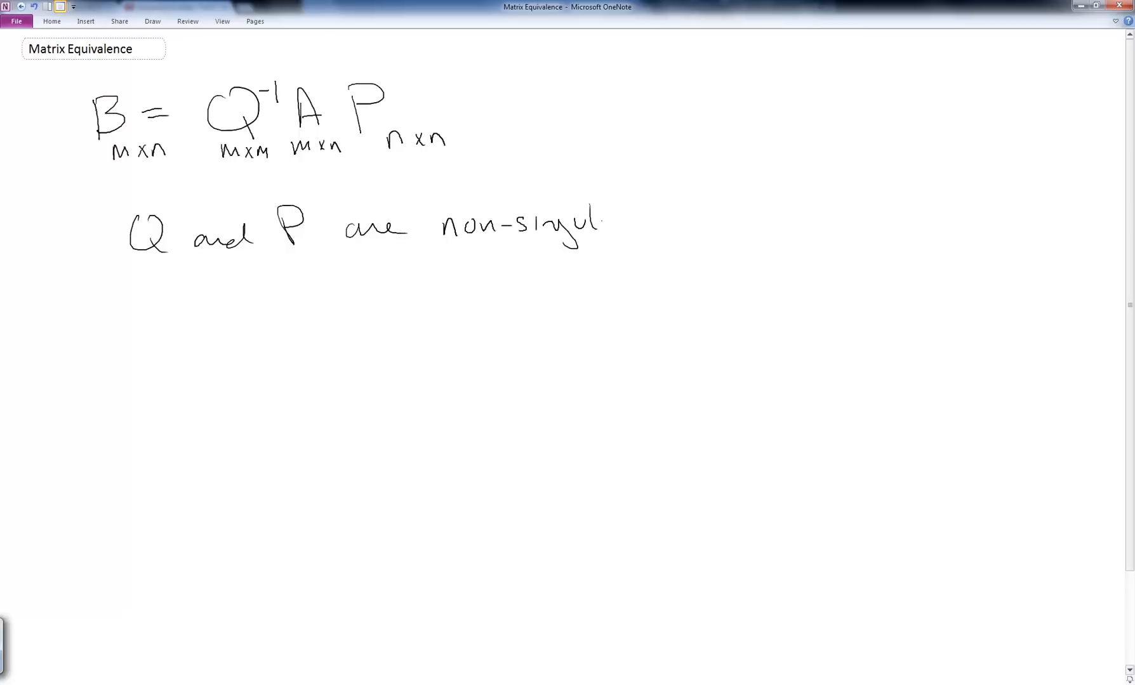
drag(578, 225, 626, 228)
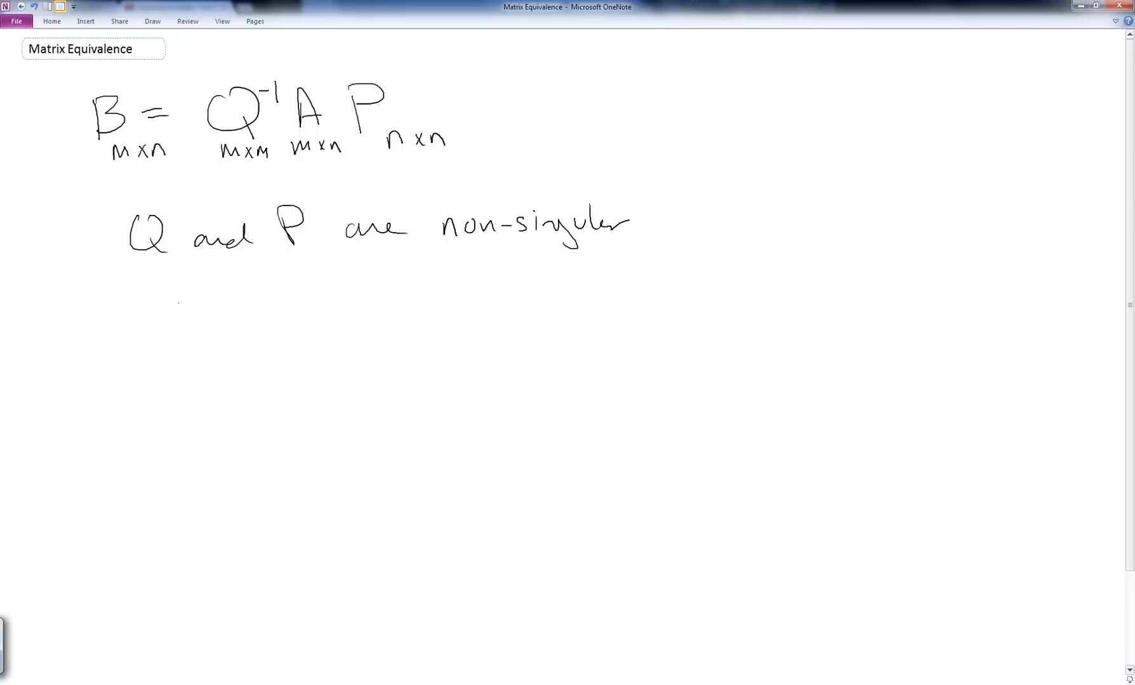
drag(180, 304, 210, 297)
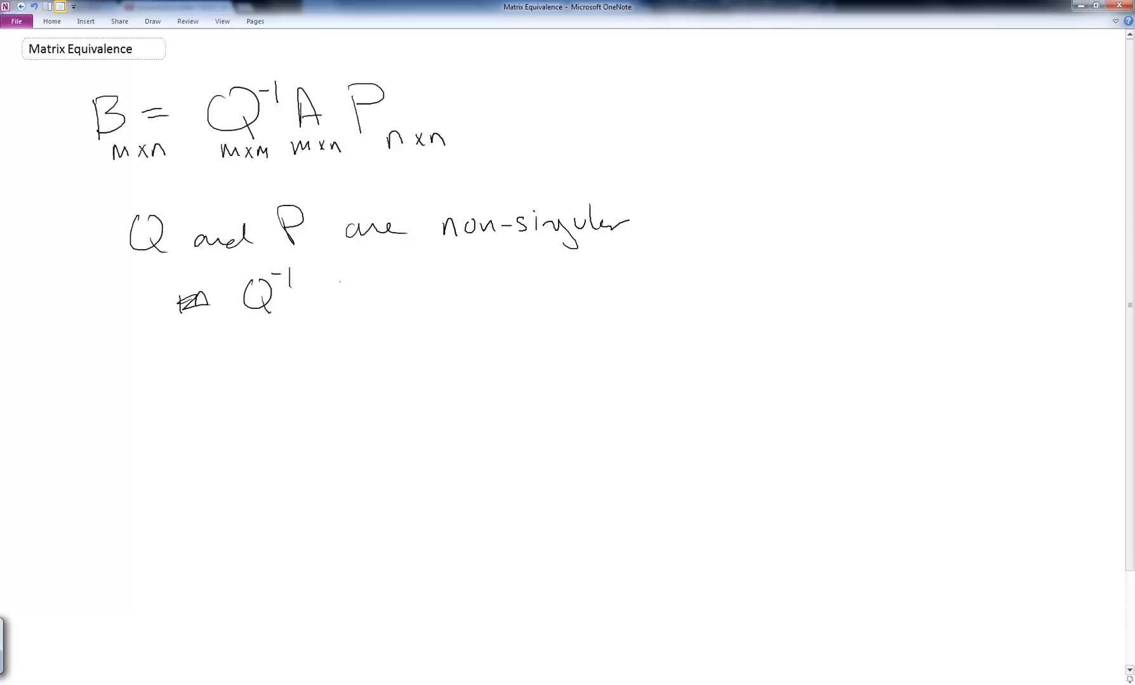
drag(336, 290, 430, 286)
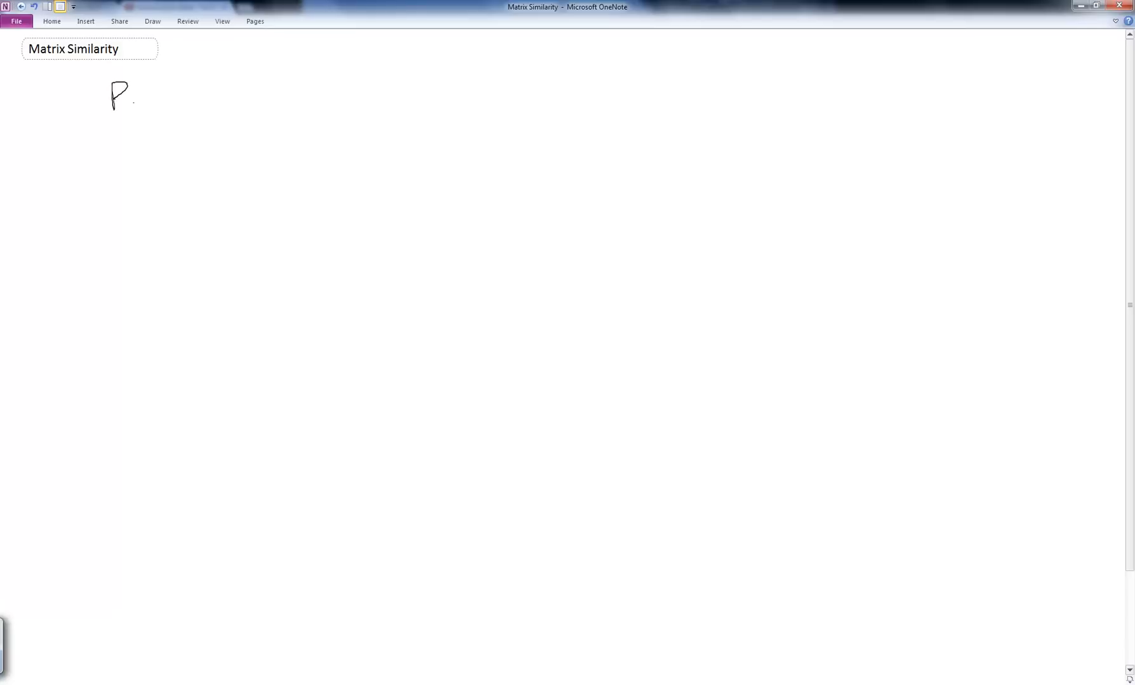
- Write 'B and A are square' and B = P⁻¹AP, beginning 'P is non-' below
drag(145, 97, 275, 87)
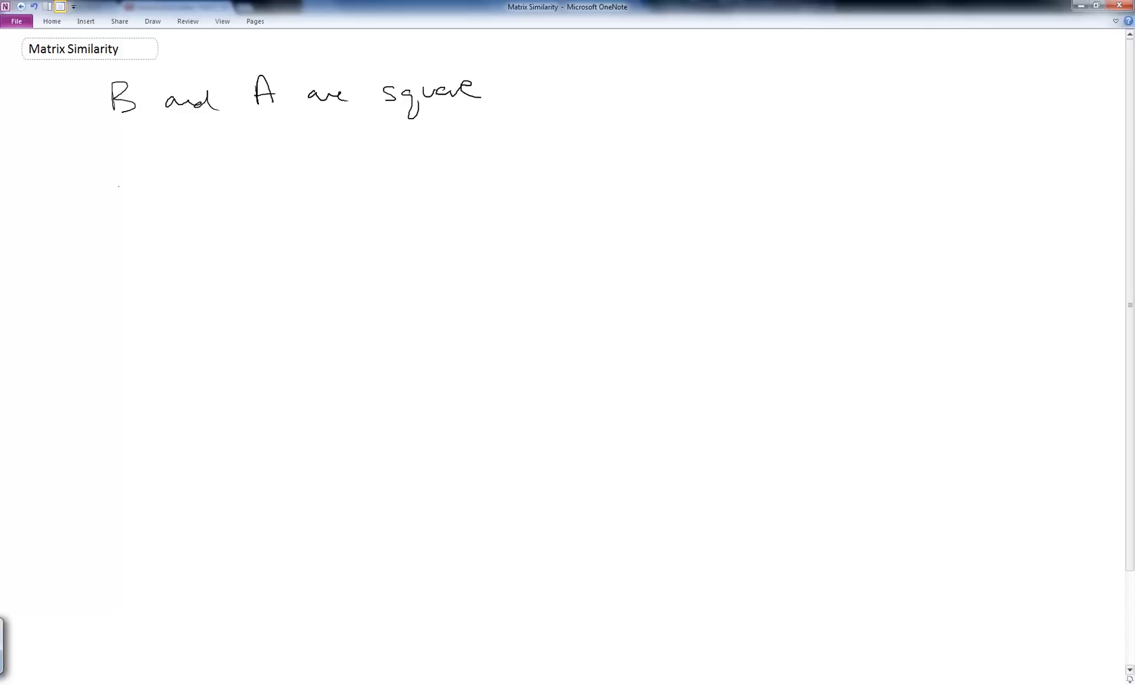
drag(137, 156, 151, 188)
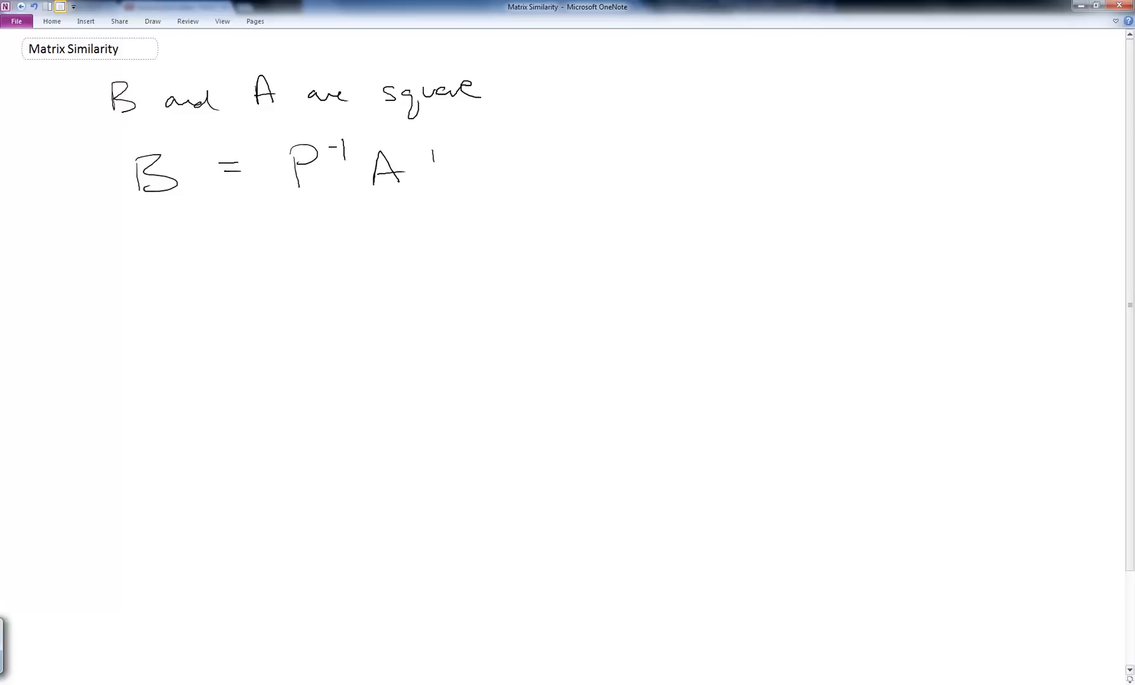
drag(434, 137, 441, 189)
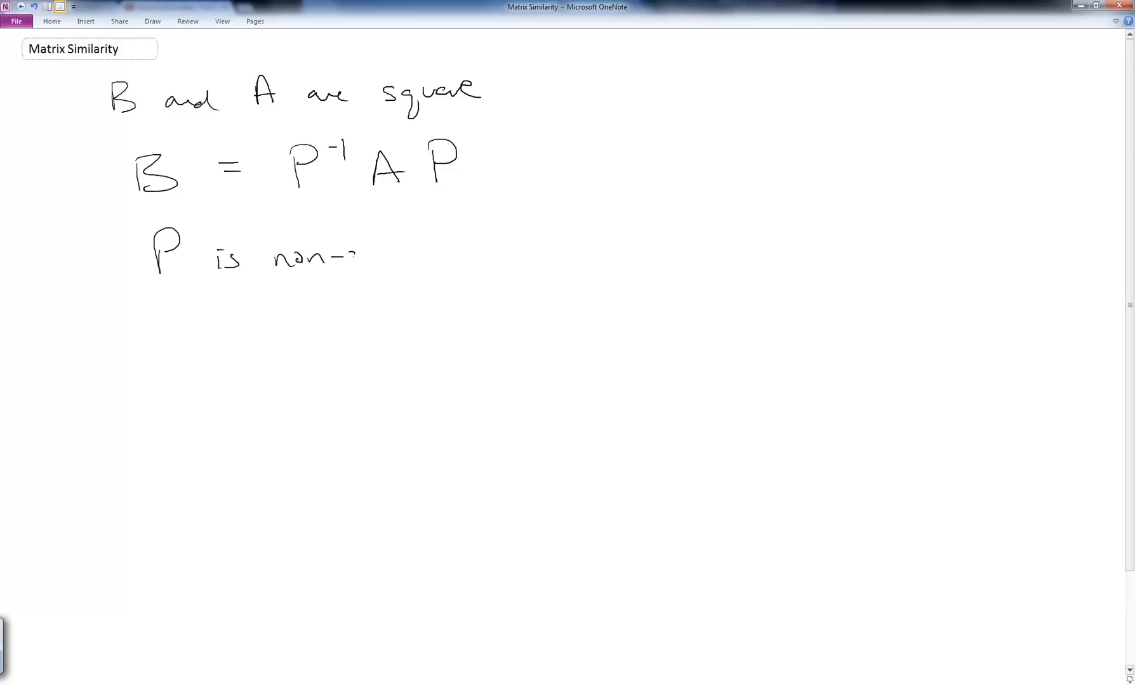
- Complete 'P is non-singular' with det(P) ≠ 0 beside it
drag(354, 257, 455, 257)
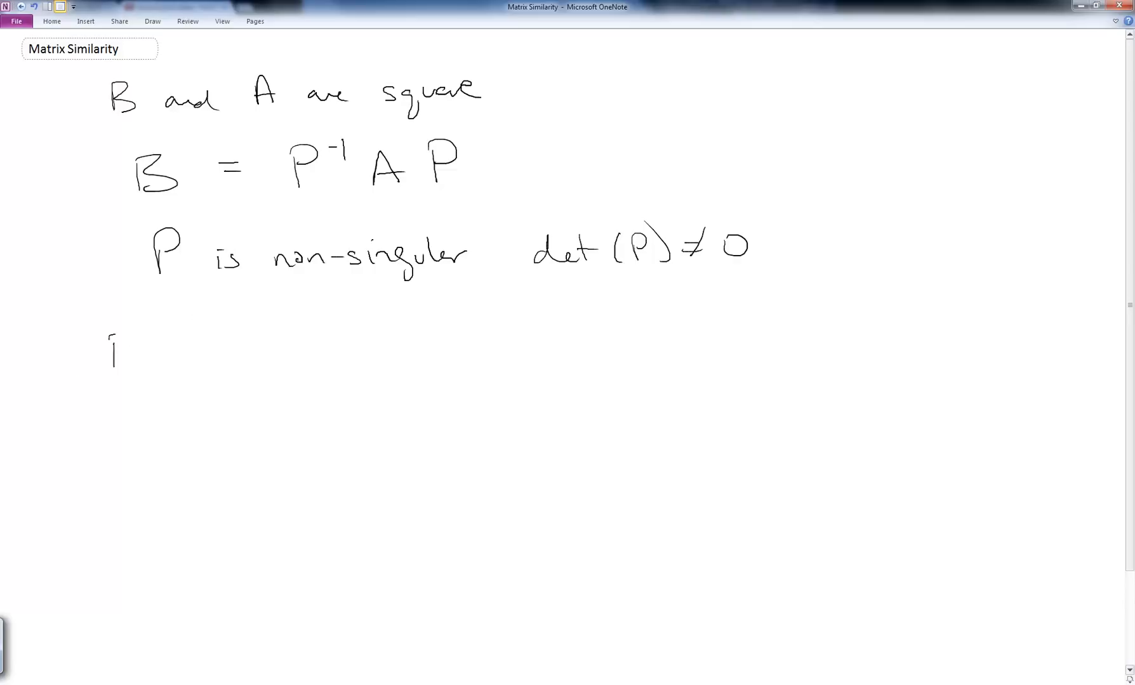
- Write 'Principle stress/strain' and underlined 'inertial coords', sketching a cylinder with axis arrows
drag(116, 355, 192, 355)
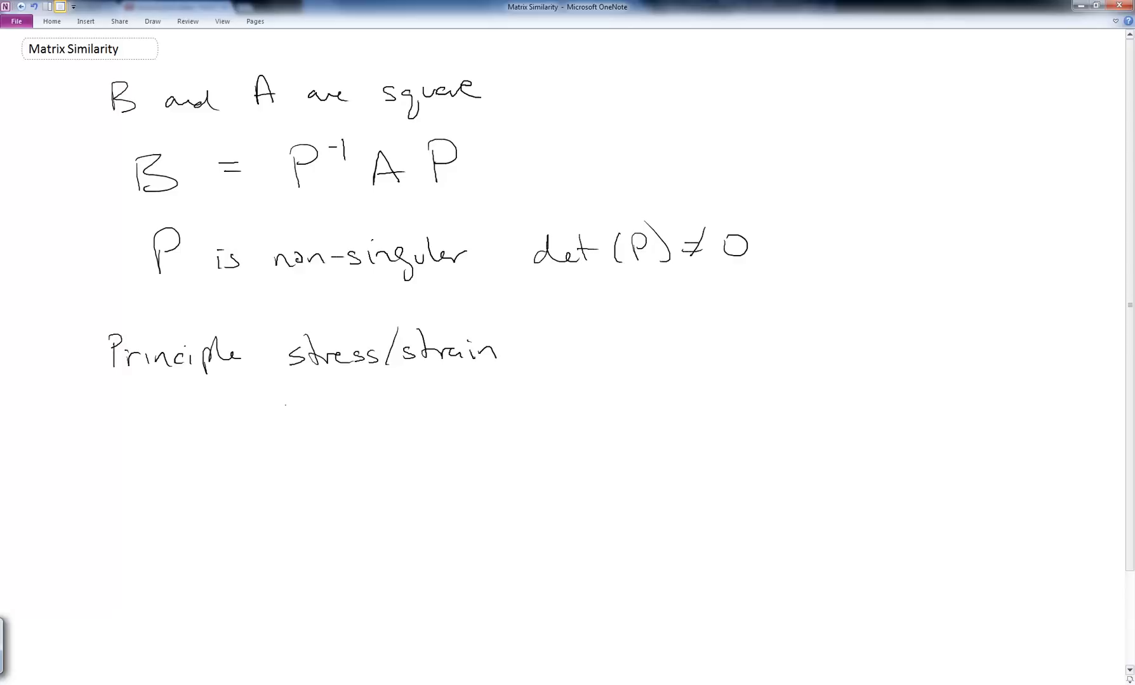
drag(285, 401, 365, 402)
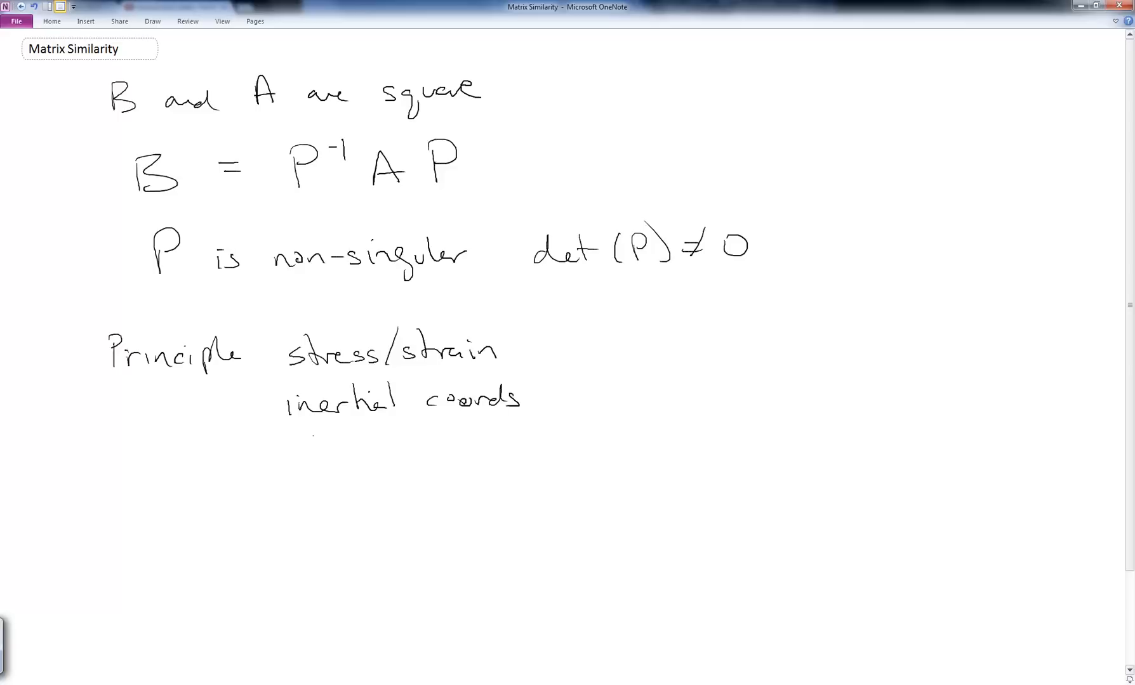
drag(290, 426, 513, 422)
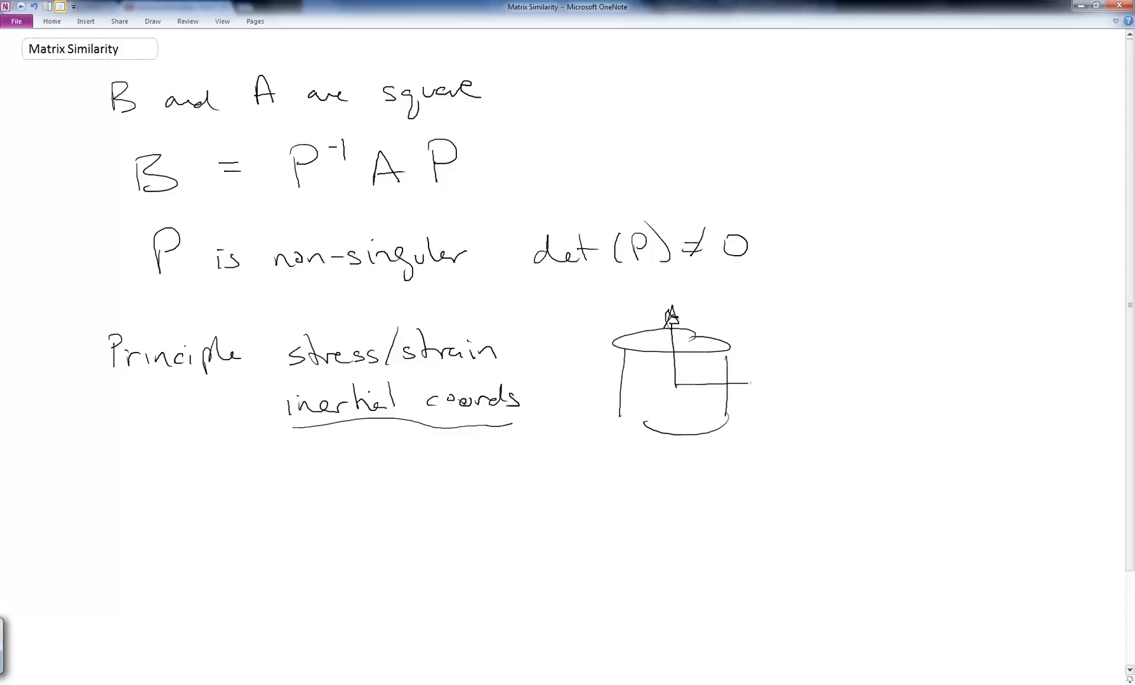
drag(676, 383, 608, 431)
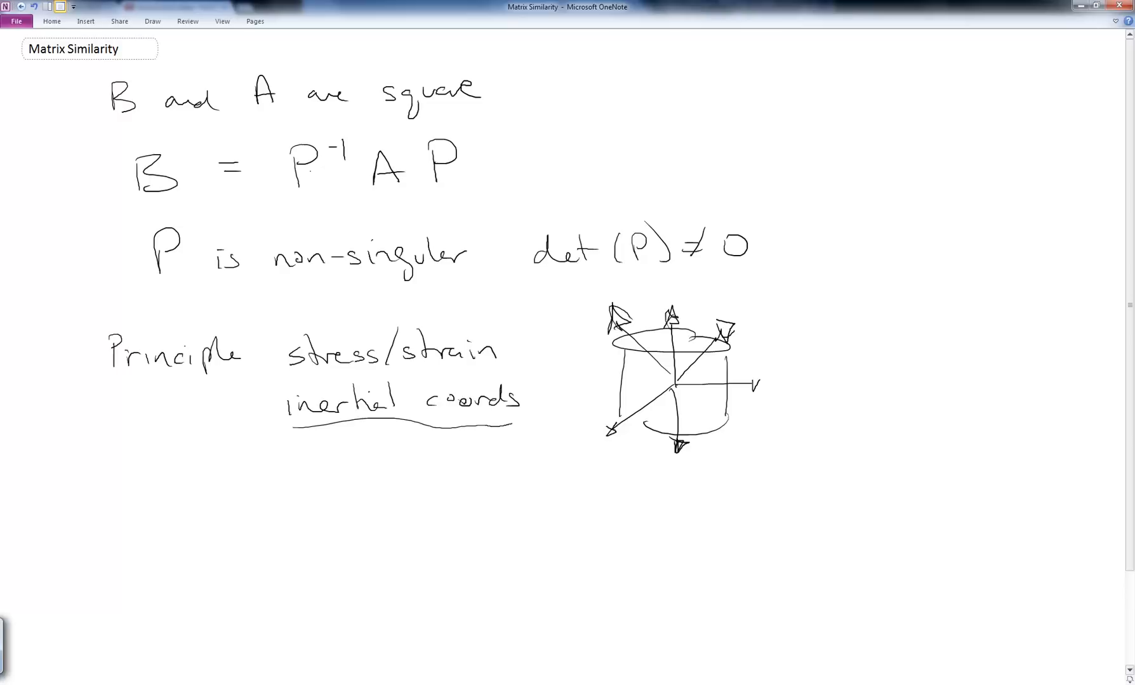
- Note that similar n×n matrices share rank, determinant and trace
scroll(down, 3)
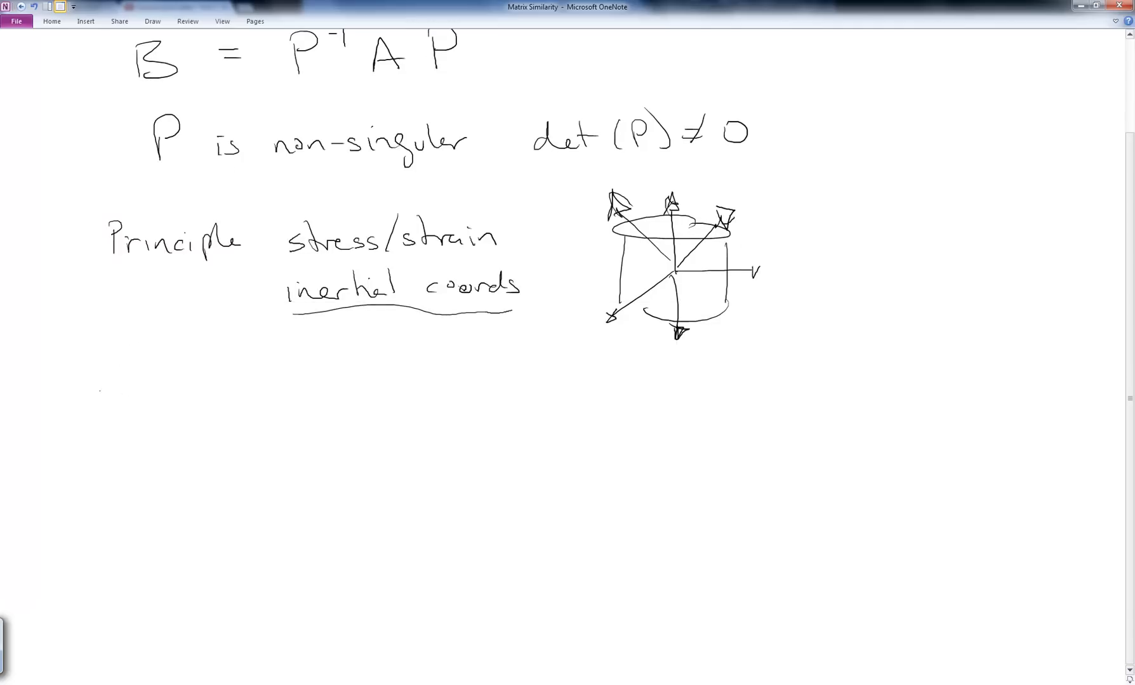
text(when n)
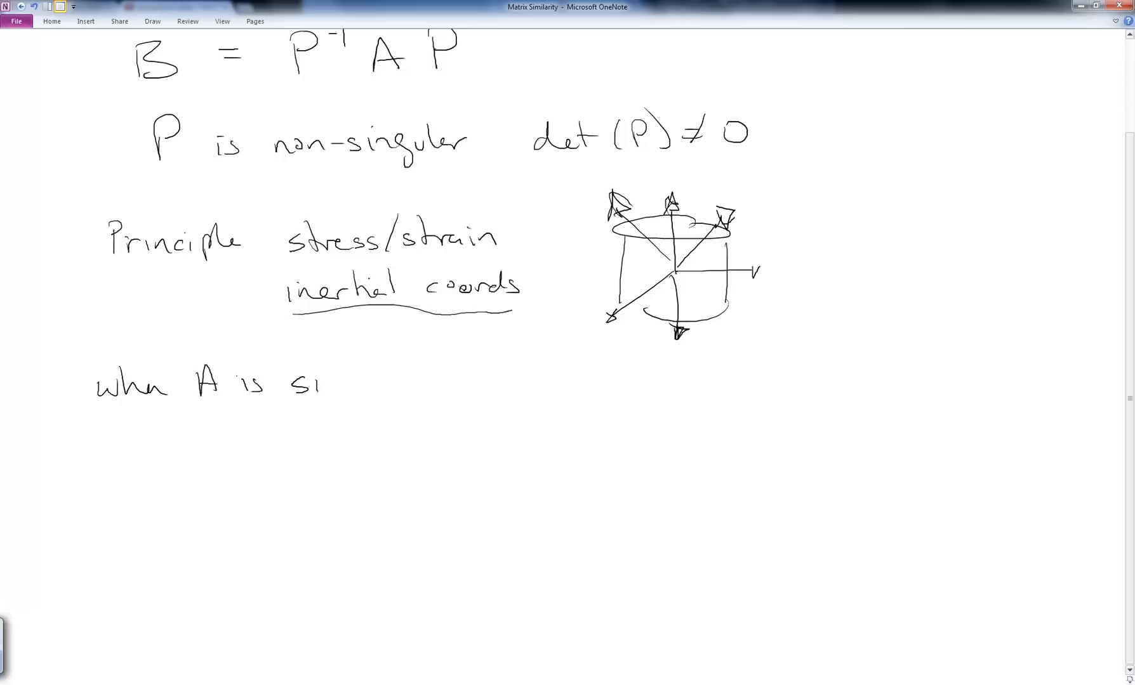
text(similer to B)
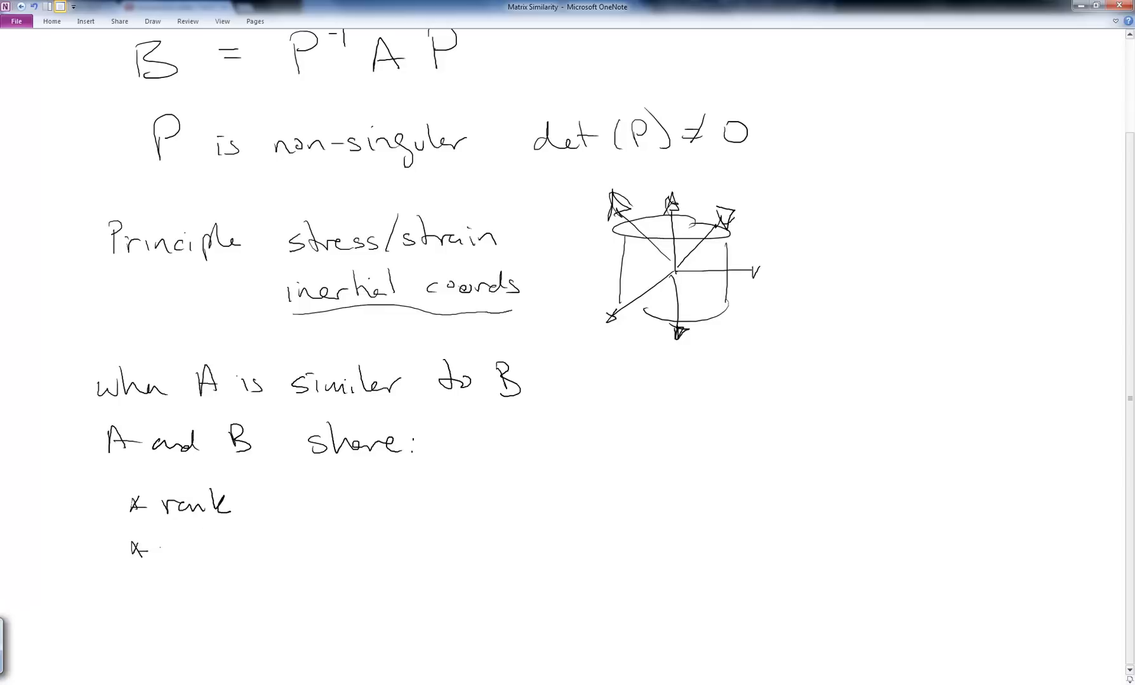
text(Determinant)
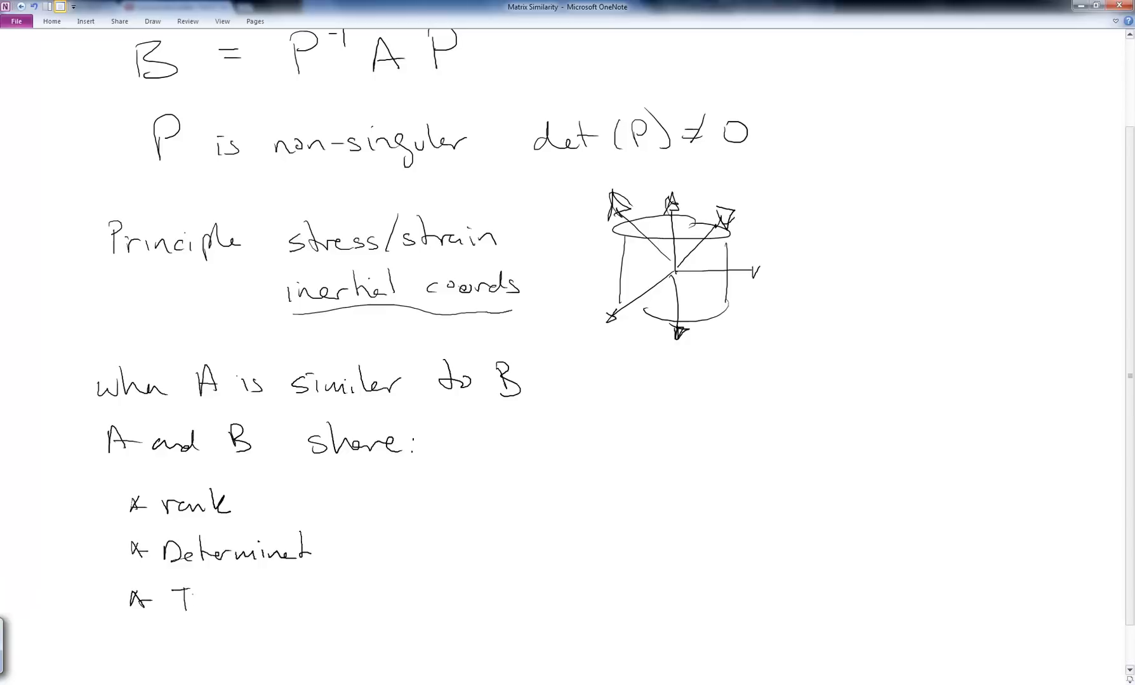
text(race)
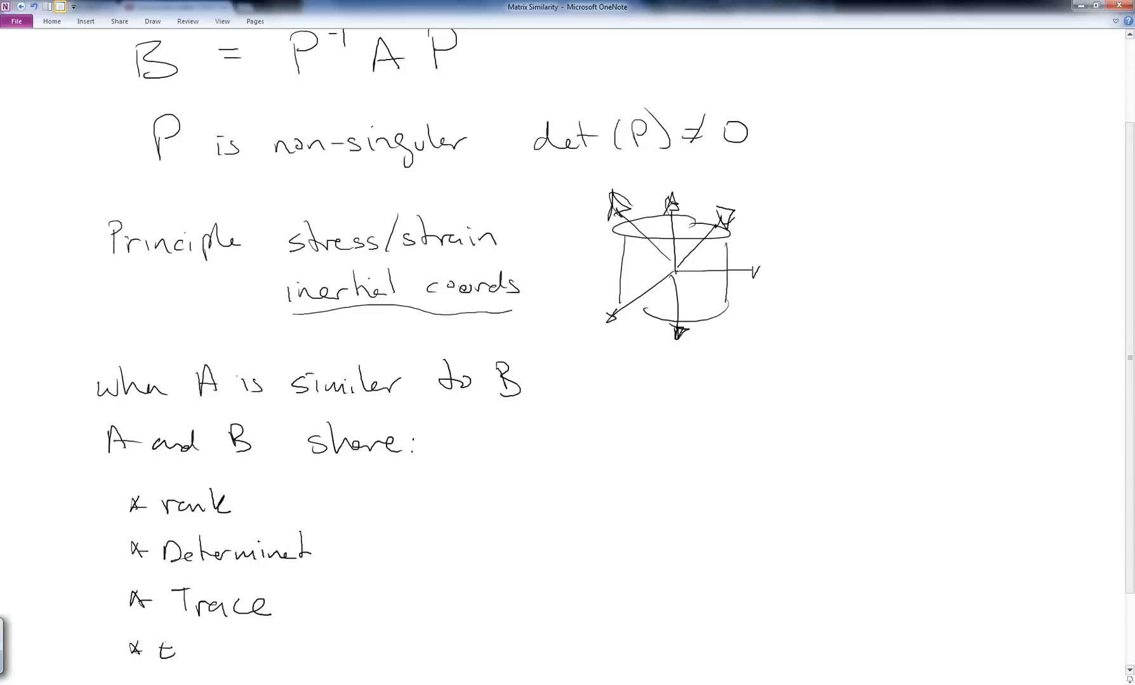
- Add 'Eigenvalues', '* characteristic polynomial' and '-not eigenvectors' to the shared-properties list
text(Eigenvalues)
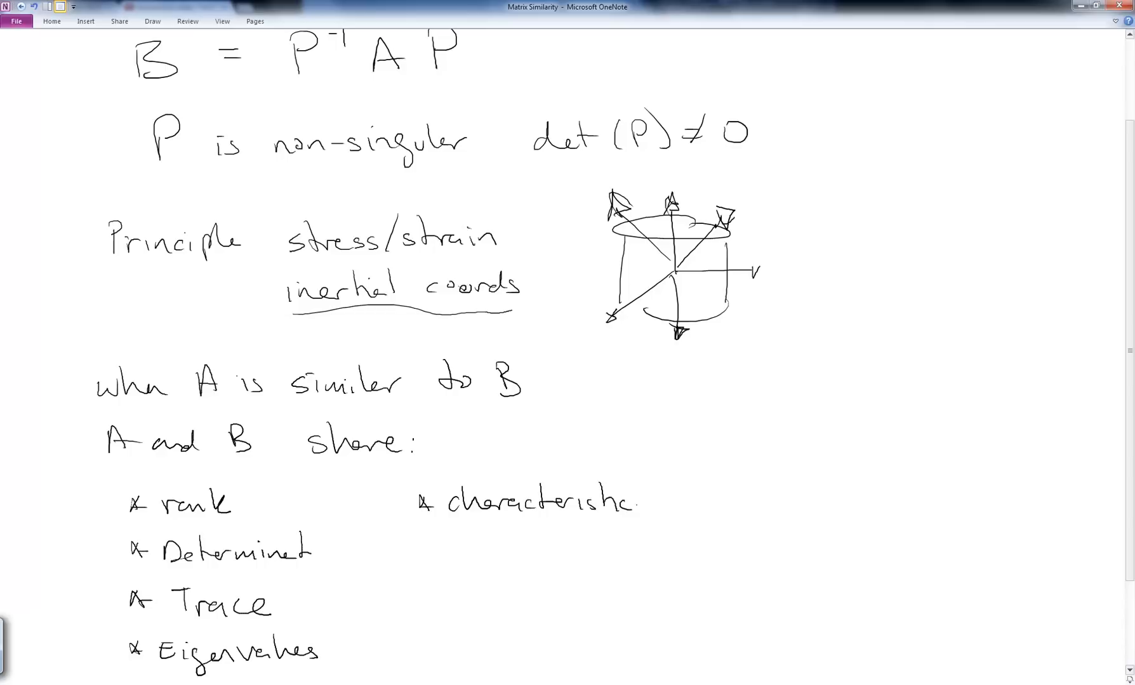
text(polynomial)
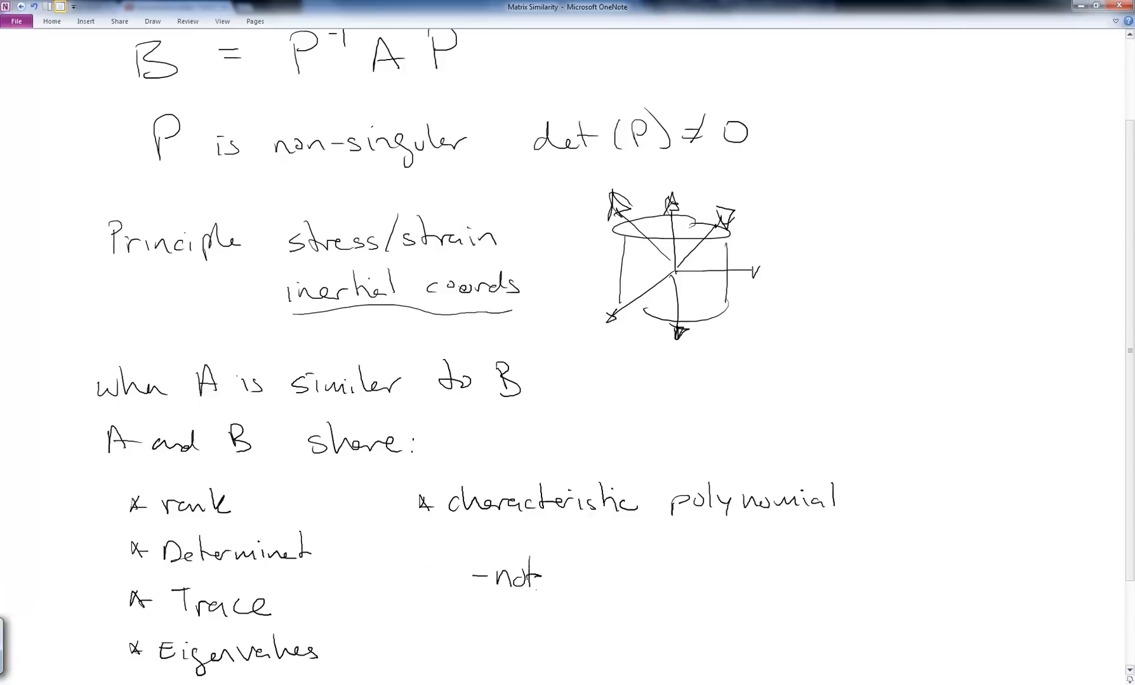
text(eigen)
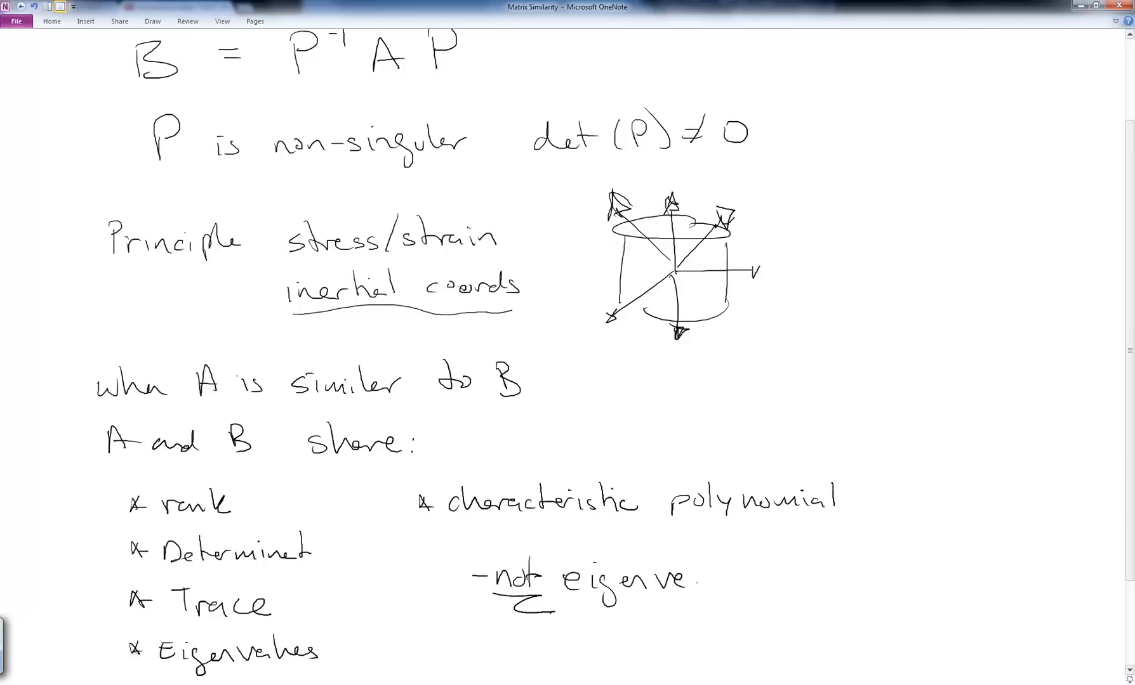
text(vectors)
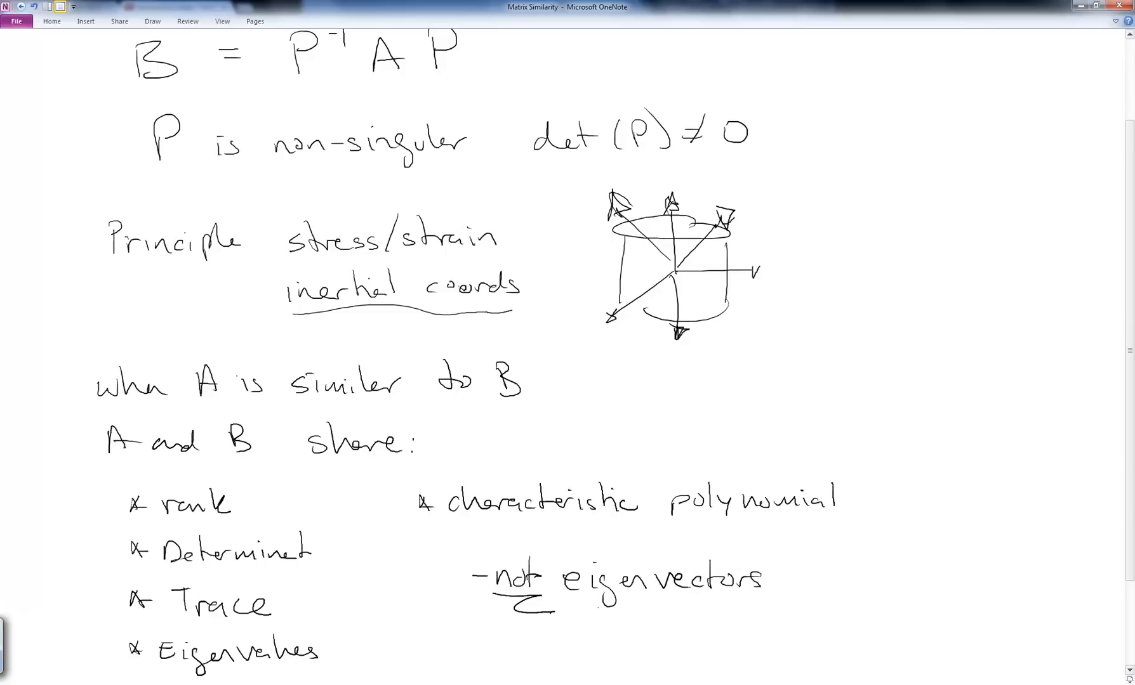
- Underline 'eigenvectors' and start handwriting on the new Example page
drag(601, 610, 738, 615)
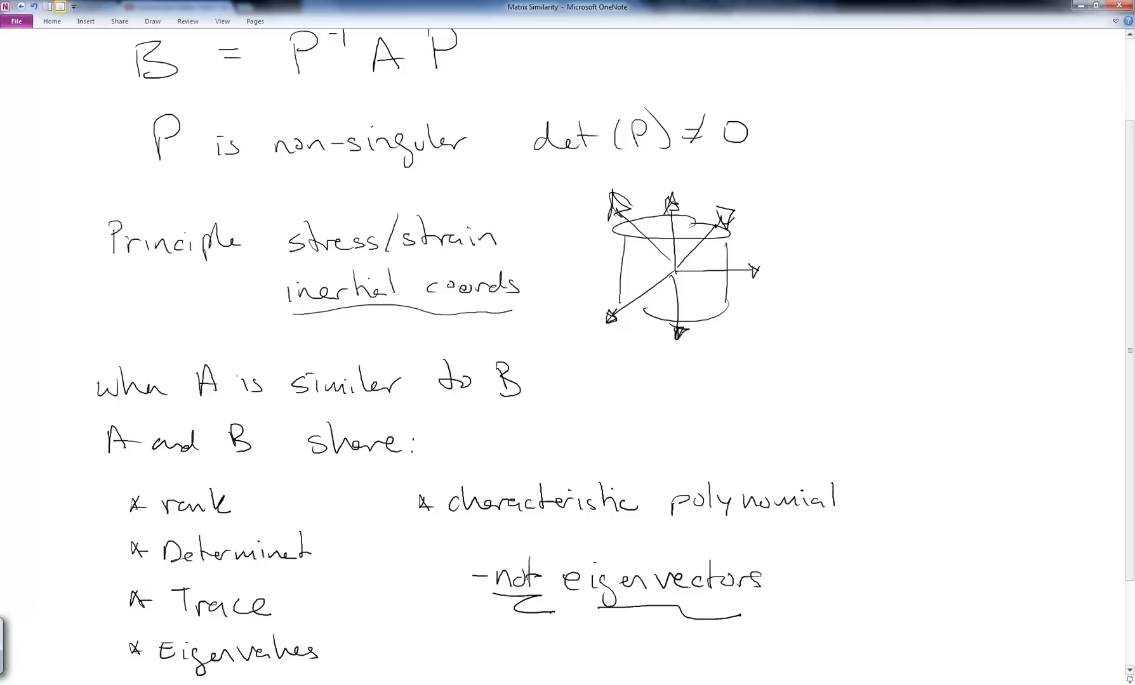
drag(294, 257, 481, 253)
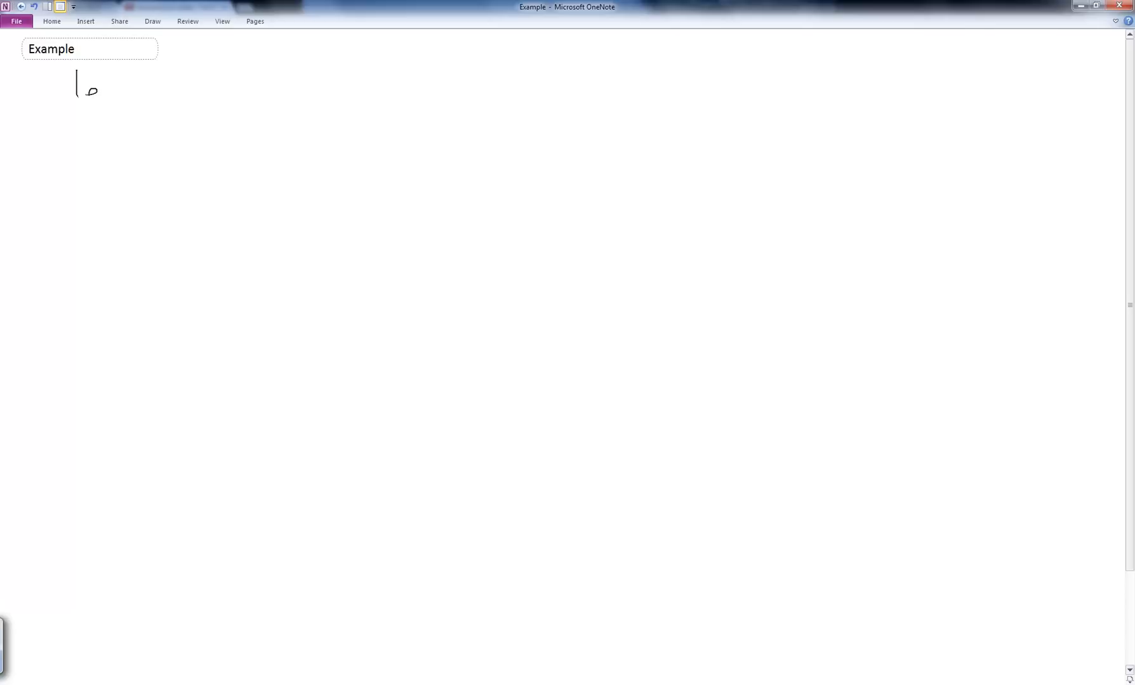
- Handwrite 'let A =' with the matrix [1 3; 2 -2] at the top of the page
drag(76, 83, 192, 87)
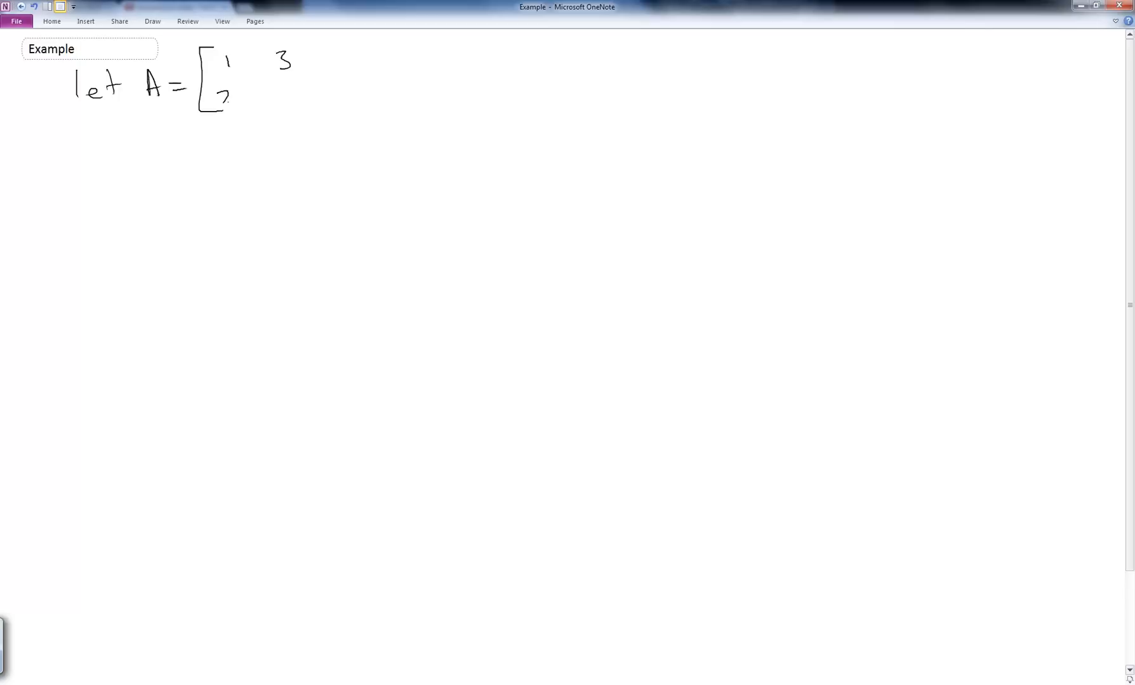
drag(275, 98, 297, 97)
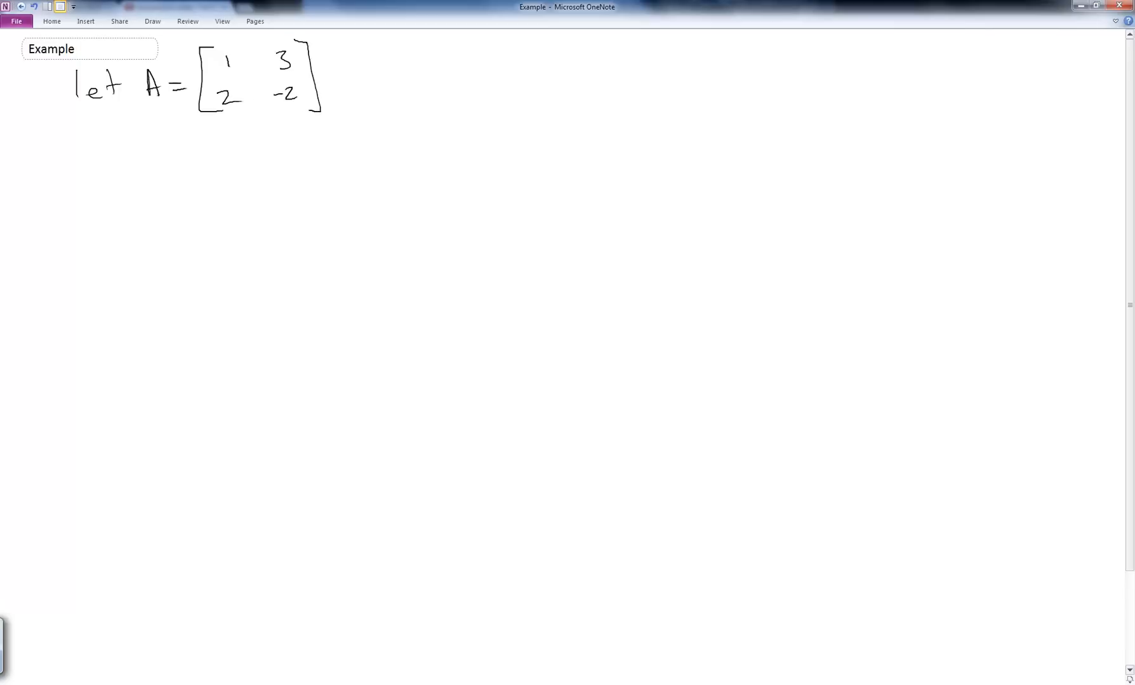
drag(141, 149, 152, 185)
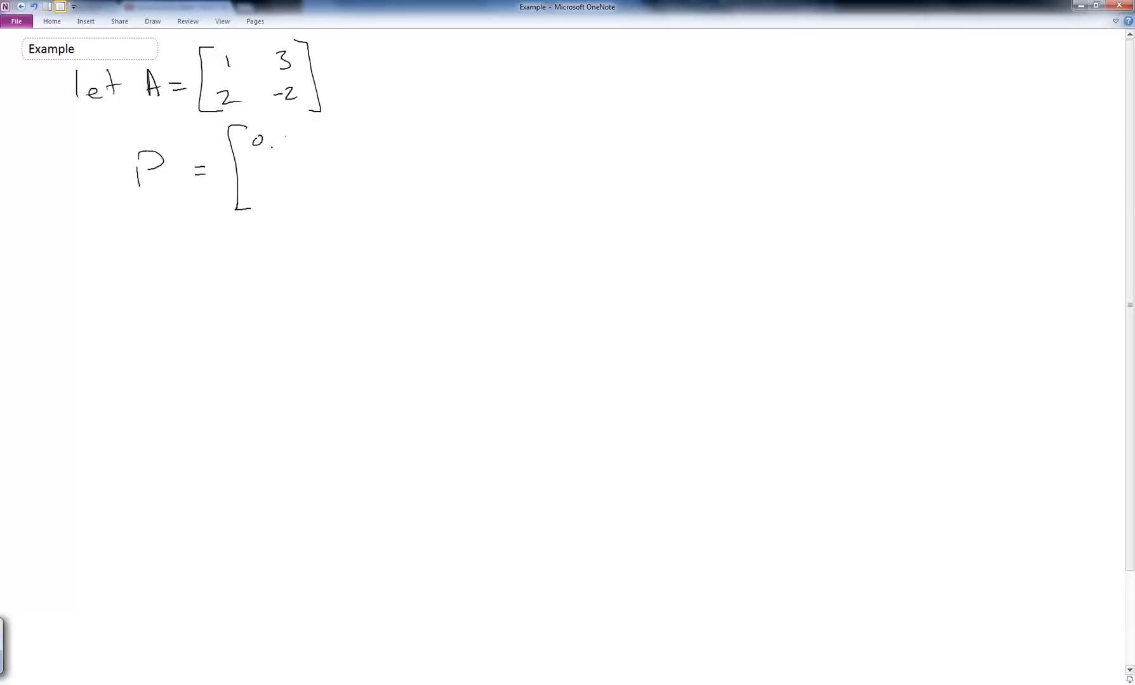
- Write P = [0.9094 -0.5658; 0.416 0.8246] below A, marking its columns as eigenvectors
drag(272, 141, 322, 141)
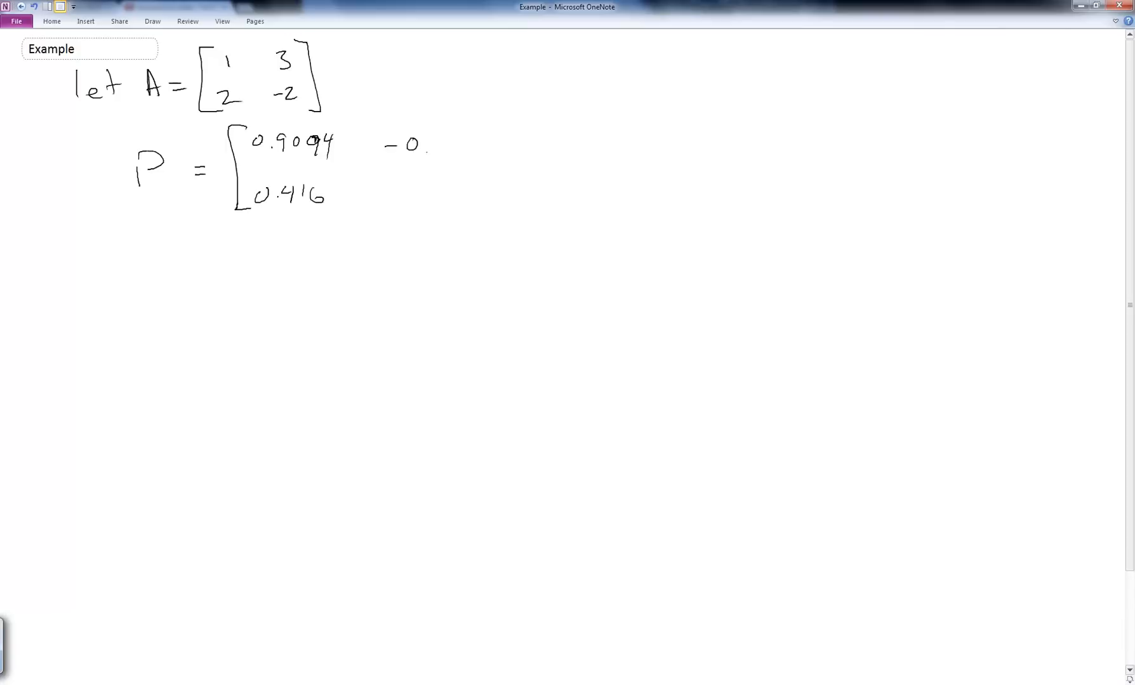
drag(430, 144, 474, 144)
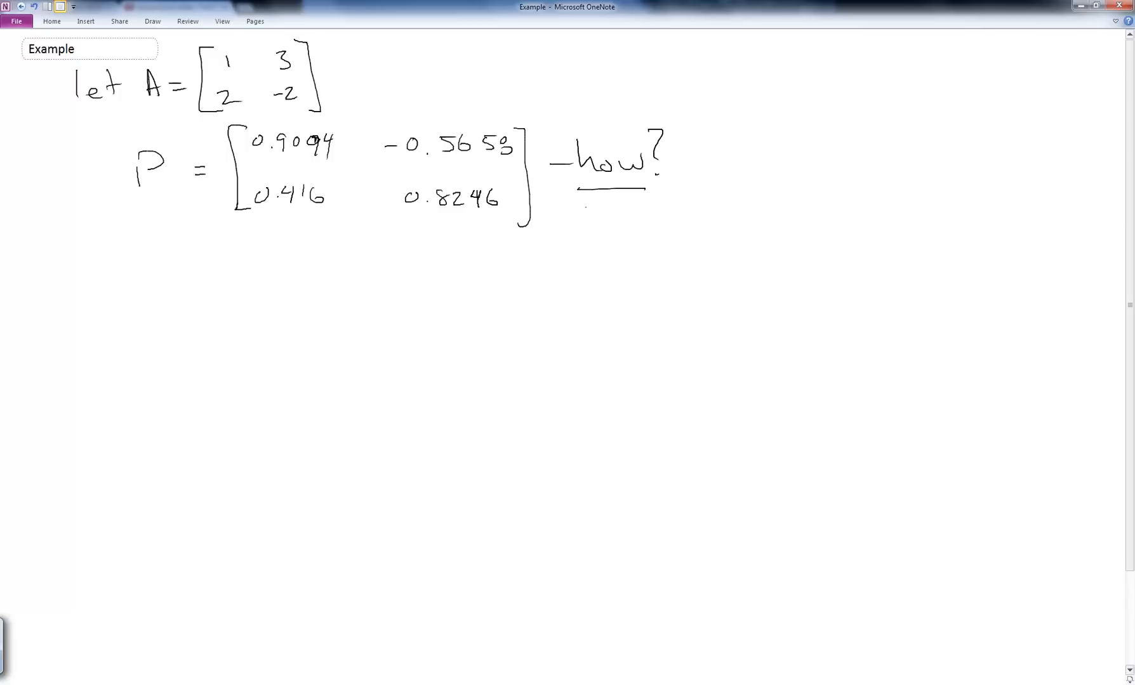
drag(299, 246, 299, 221)
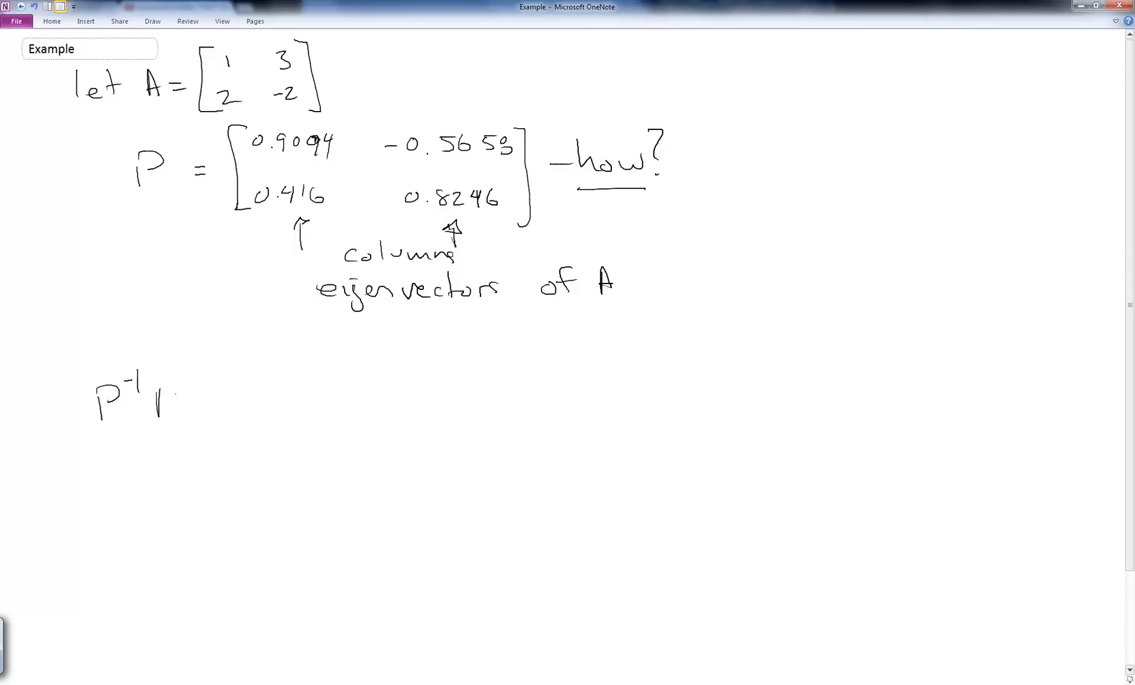
- Write P⁻¹AP = [2.3723 0; 0 -3.3723] = B, bracketing the diagonal as 'eigenvalues of A'
text(AP = [)
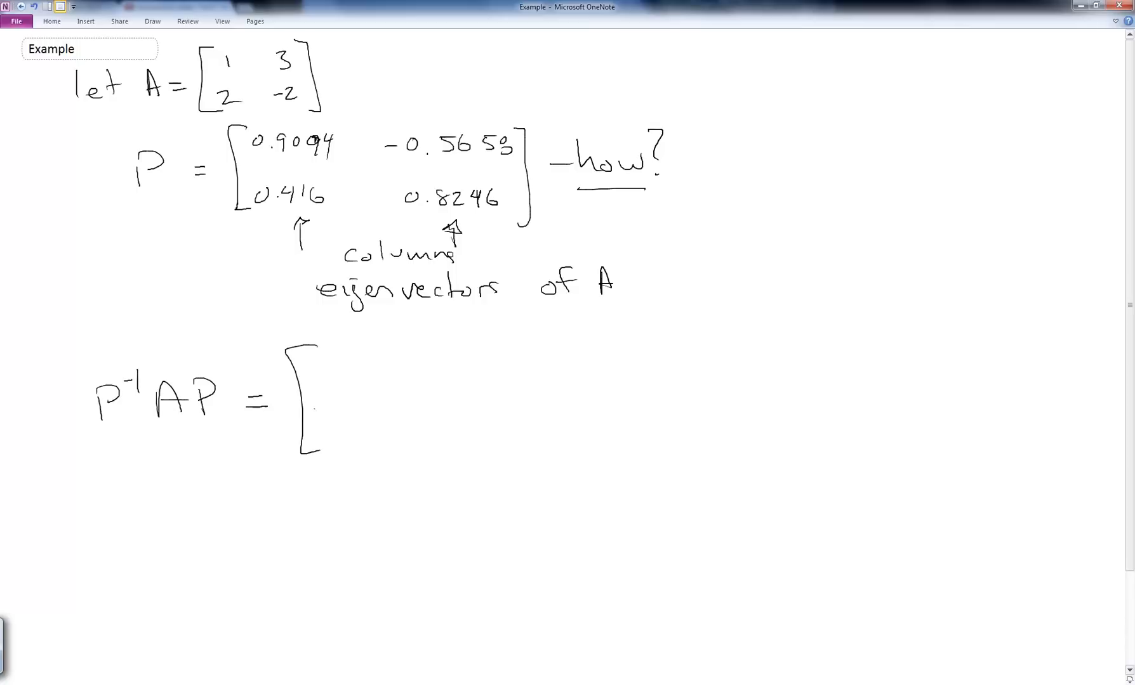
text(2.3723 0)
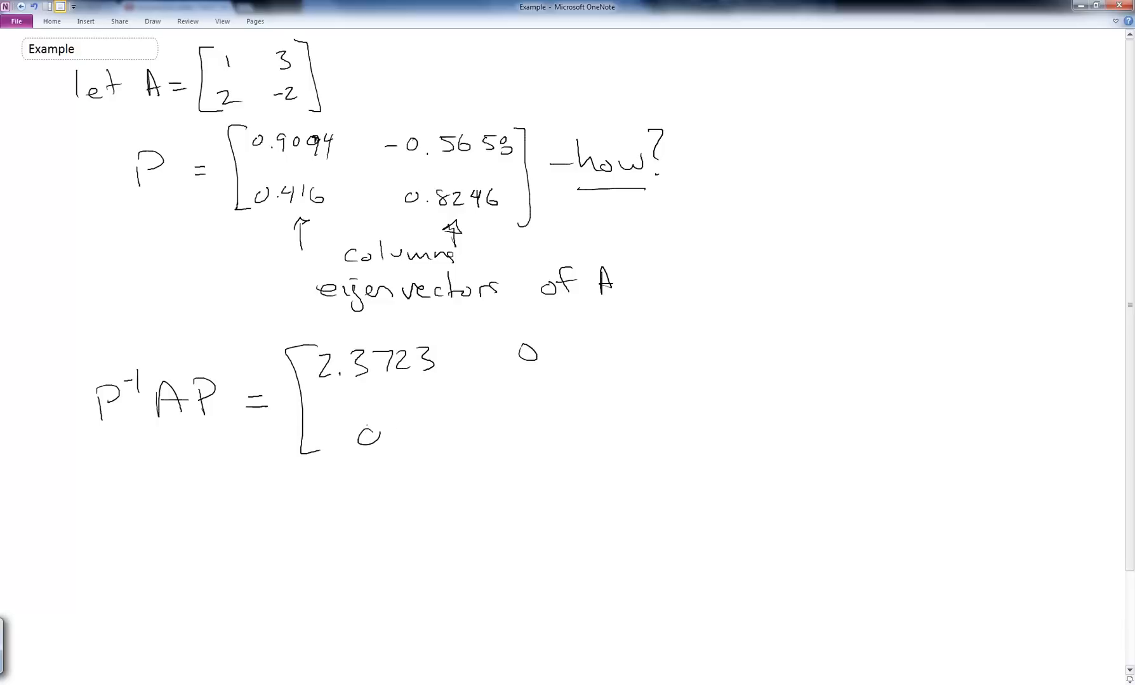
text(-3)
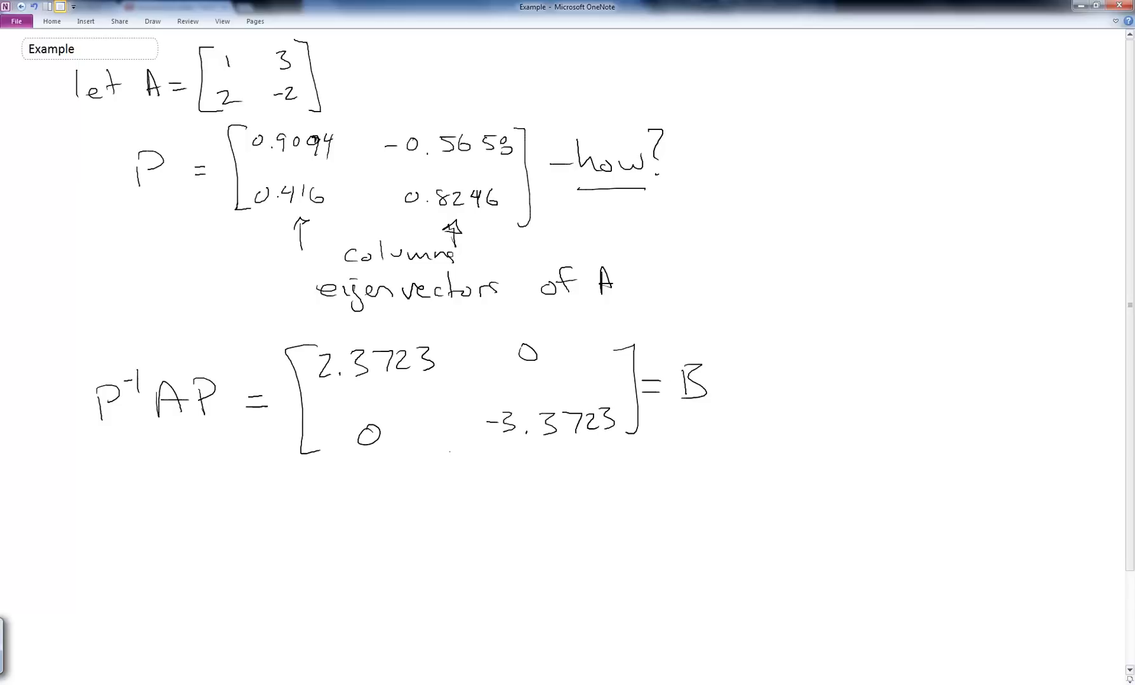
drag(330, 474, 572, 463)
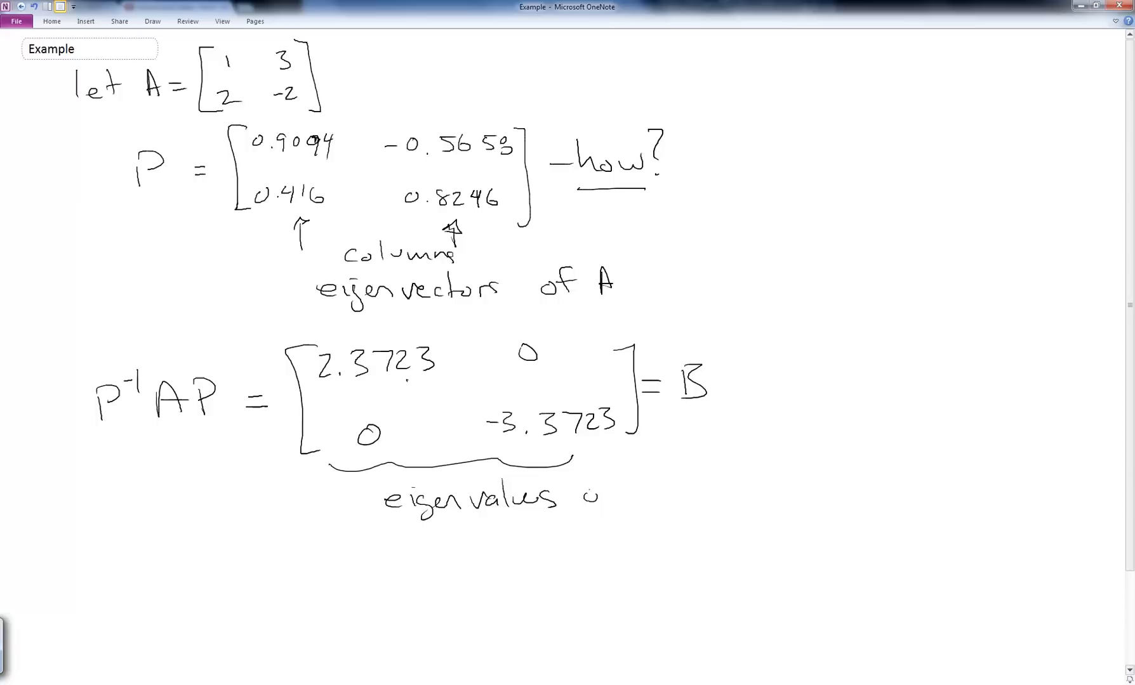
text(of A)
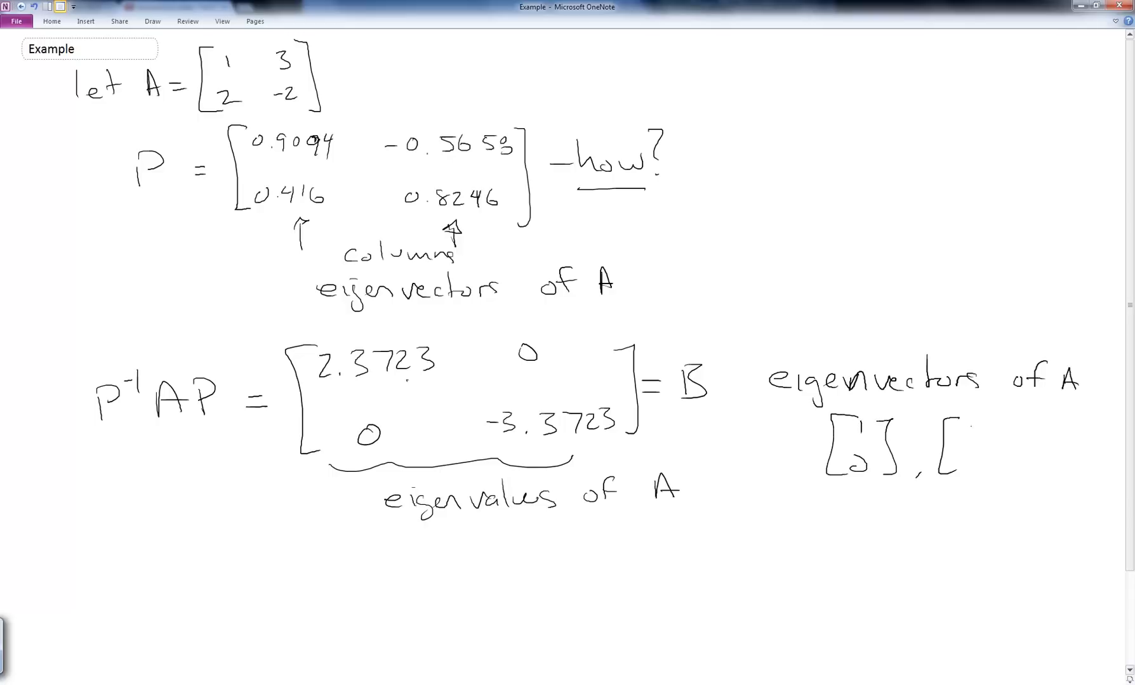
- Start handwriting P⁻¹ on the new Diagonalization page
drag(955, 427, 1006, 463)
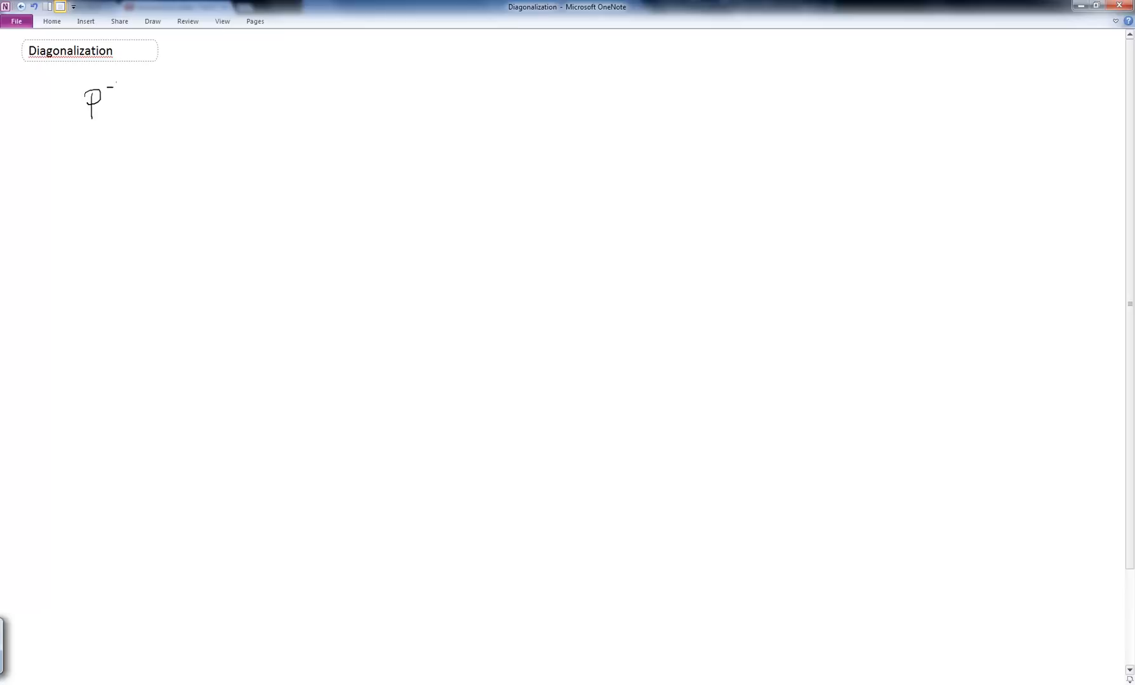
- Handwrite P⁻¹AP = Λ as the diagonal matrix of eigenvalues λ₁ to λₙ
drag(134, 108, 181, 87)
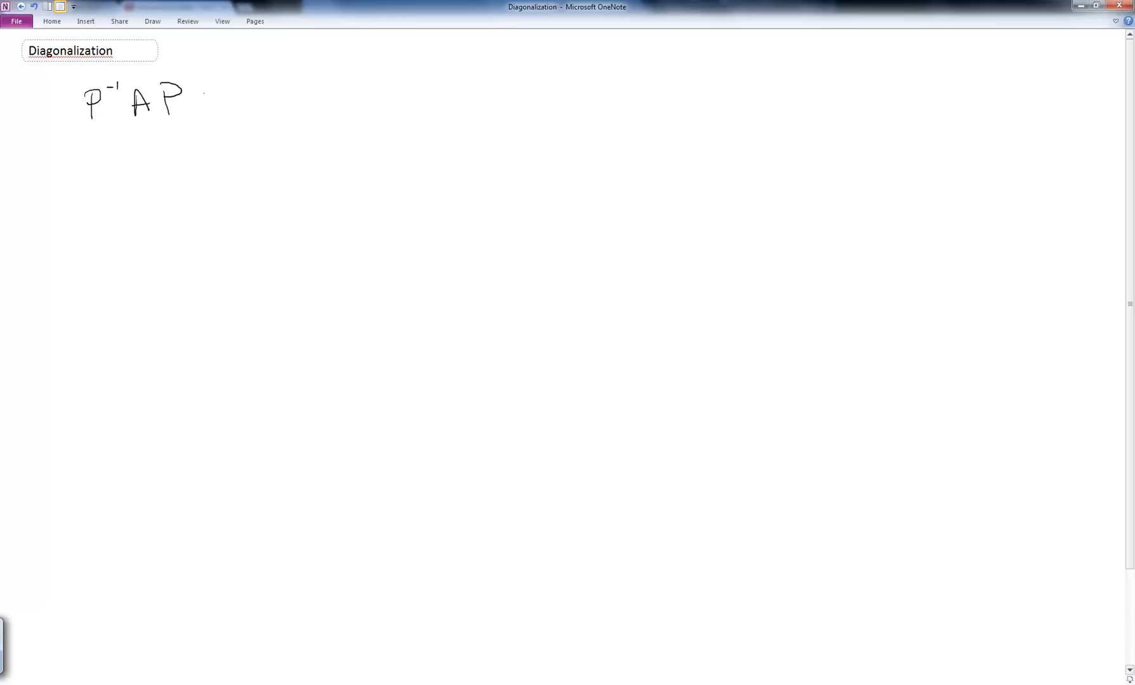
drag(210, 97, 261, 87)
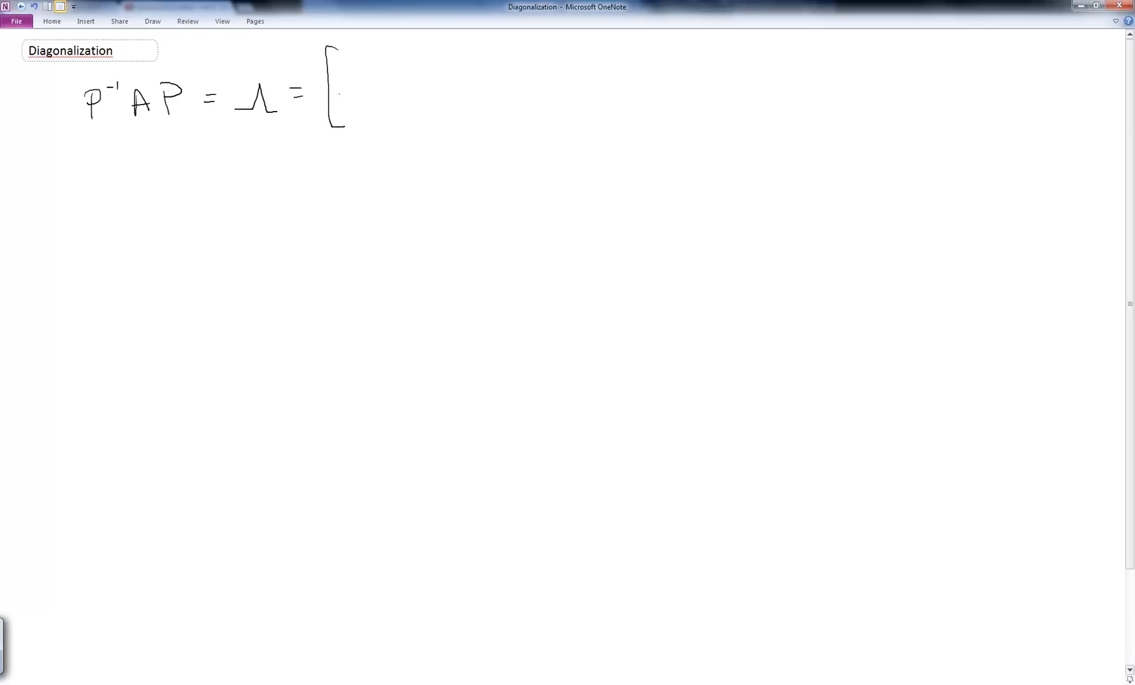
drag(347, 65, 391, 79)
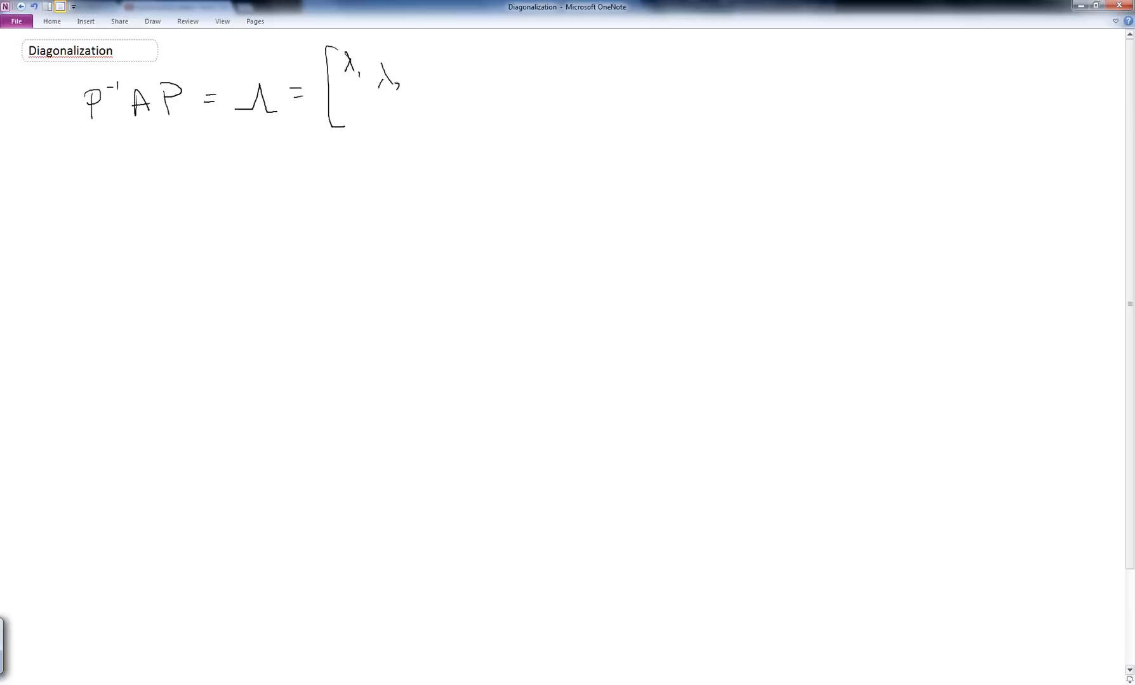
drag(406, 94, 455, 123)
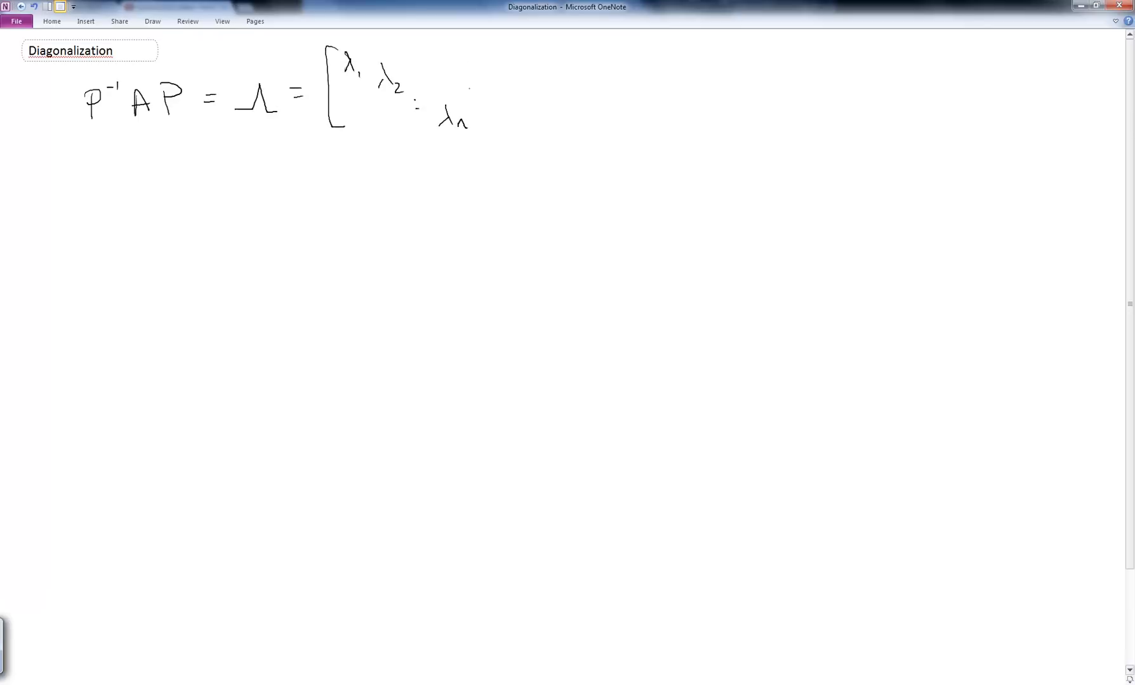
drag(469, 35, 495, 127)
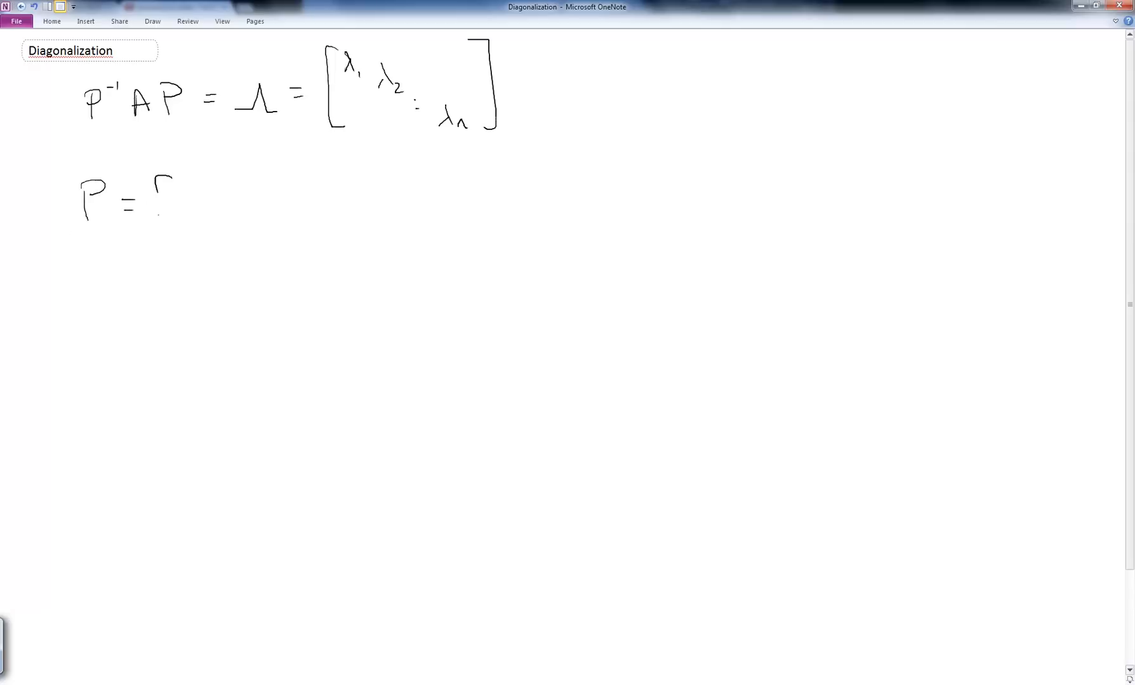
- Handwrite P = [v₁, v₂, …, vₙ] beneath it, then ⇒ AP = PΛ
drag(166, 174, 164, 217)
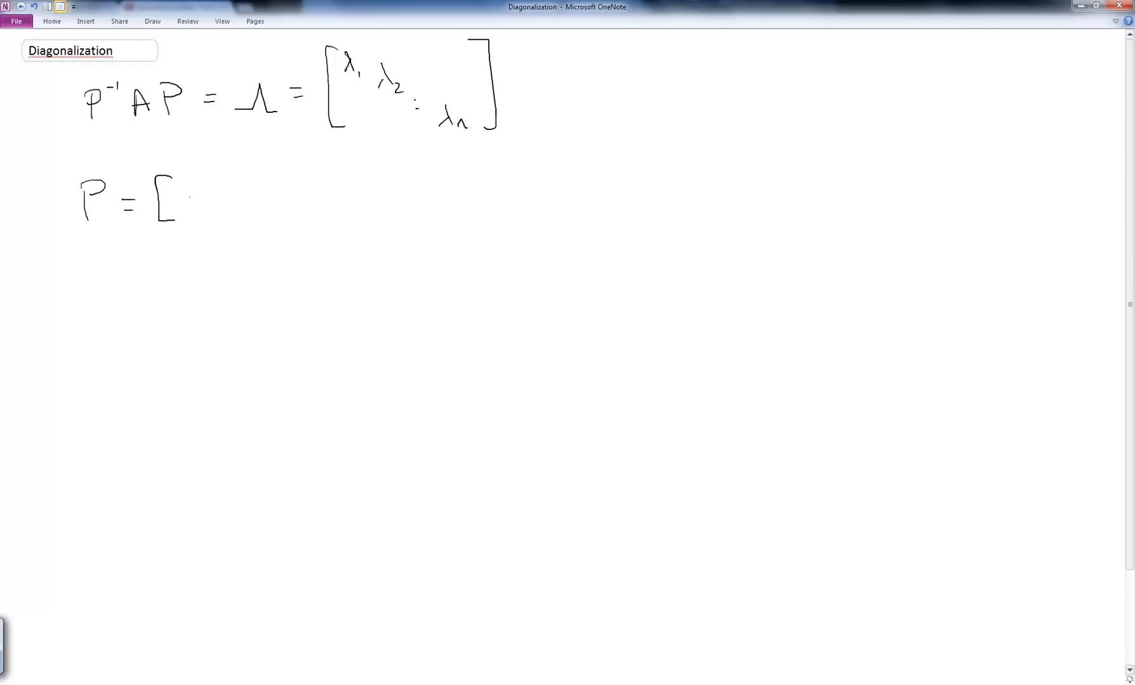
drag(186, 185, 194, 213)
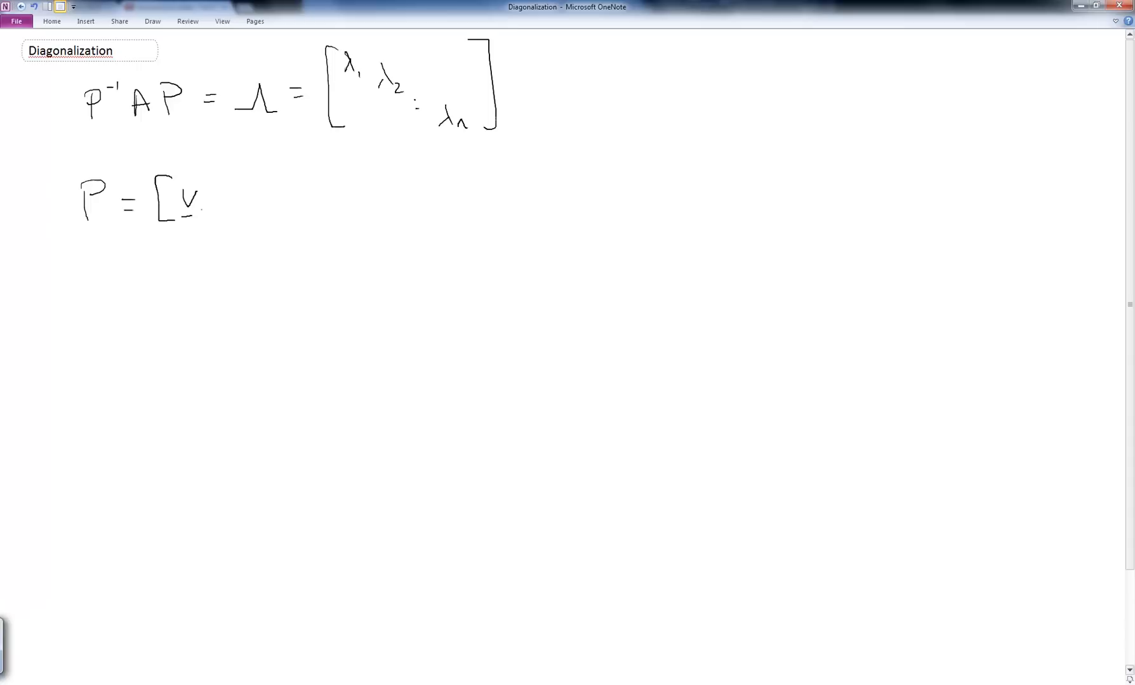
drag(206, 203, 210, 217)
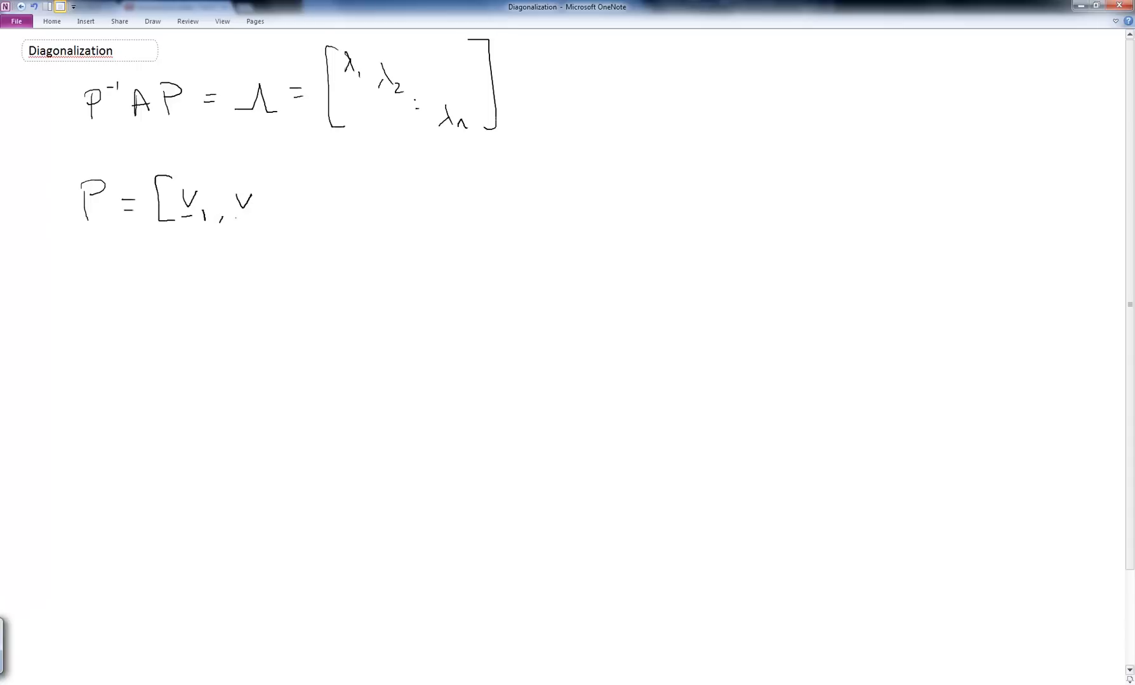
text(2,)
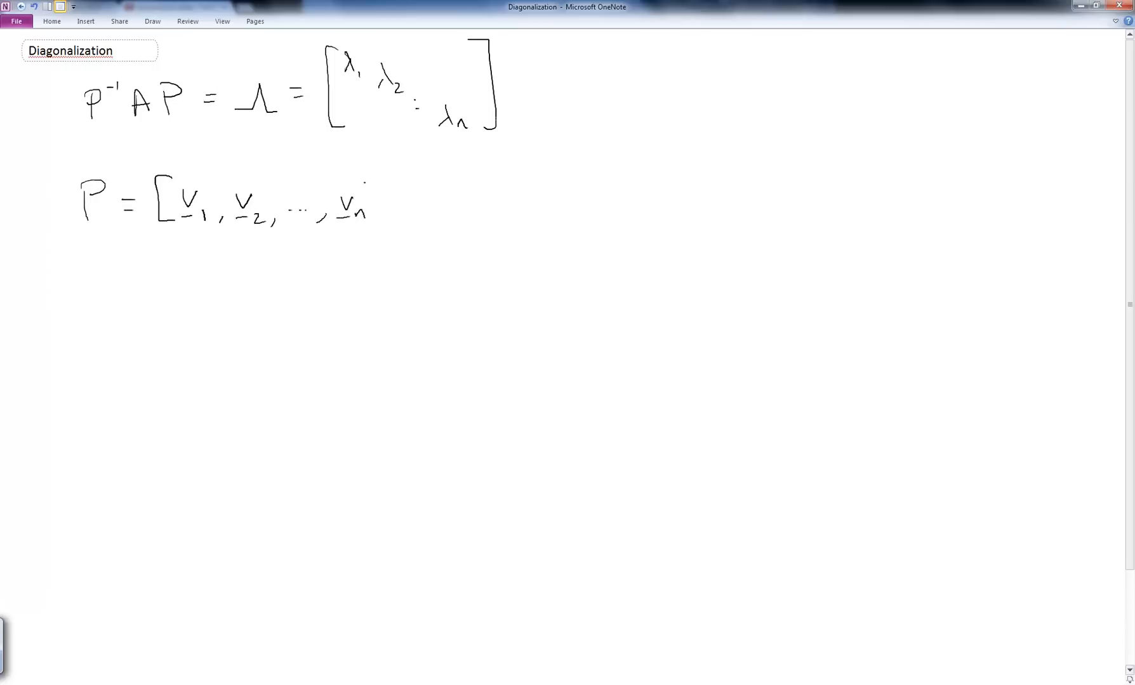
drag(380, 181, 381, 221)
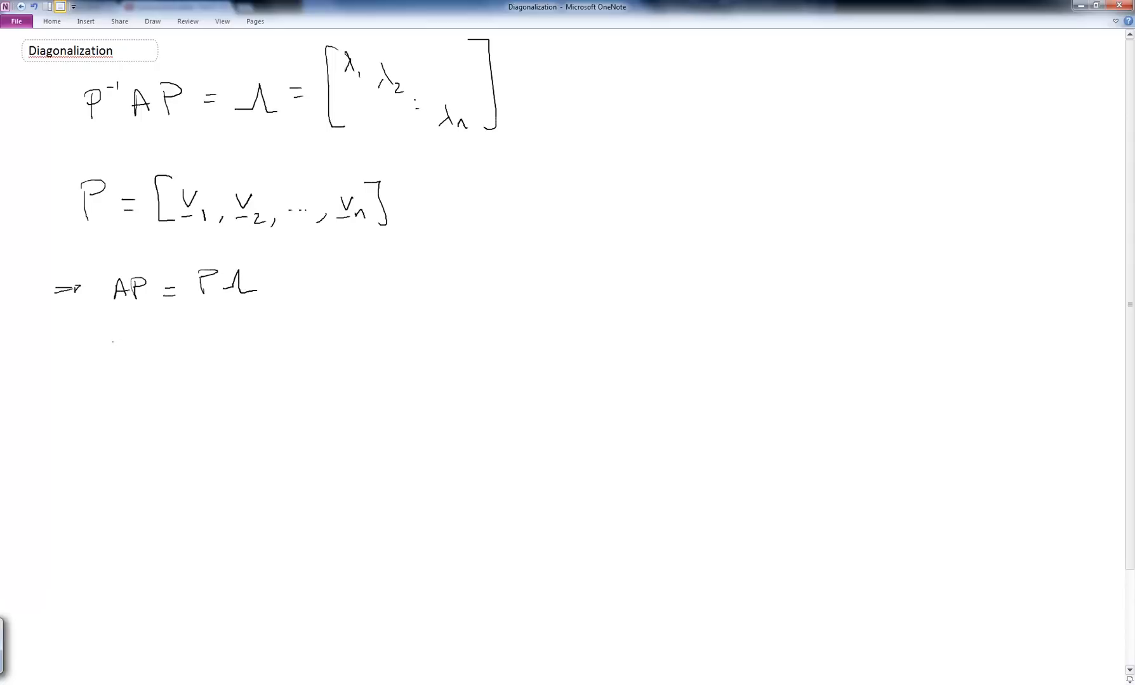
- Ink A[v₁,…,vₙ] = [v₁,…,vₙ]·diag(λ), then Av₁ = λ₁v₁ down to Avₙ
drag(97, 344, 145, 355)
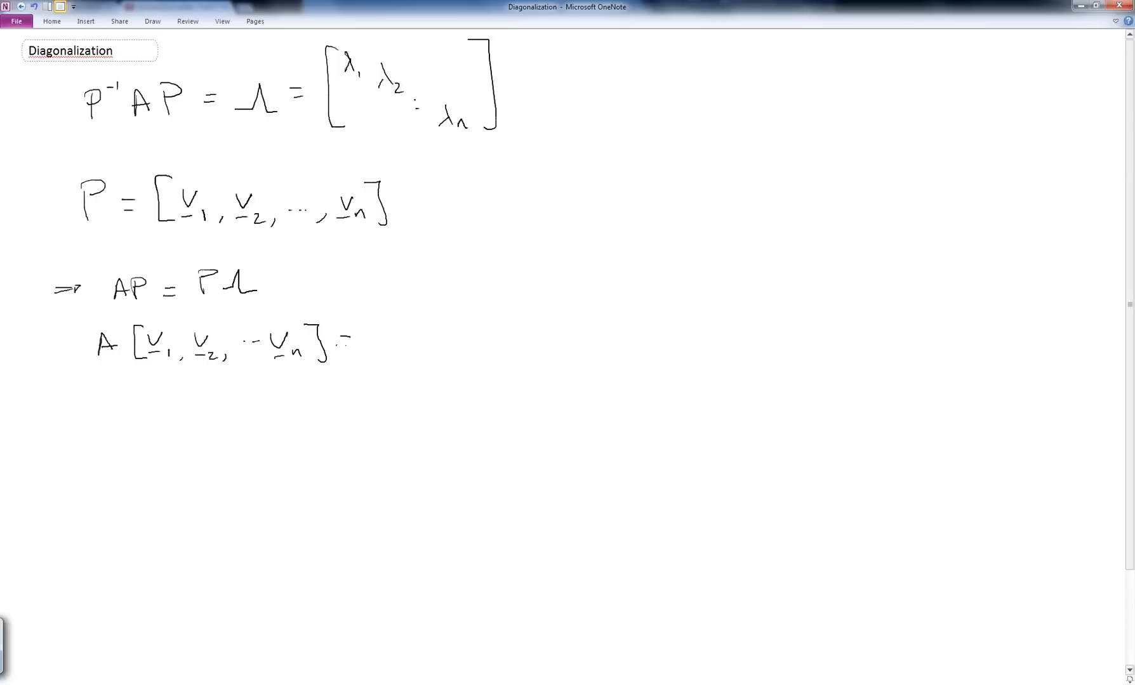
drag(341, 340, 427, 341)
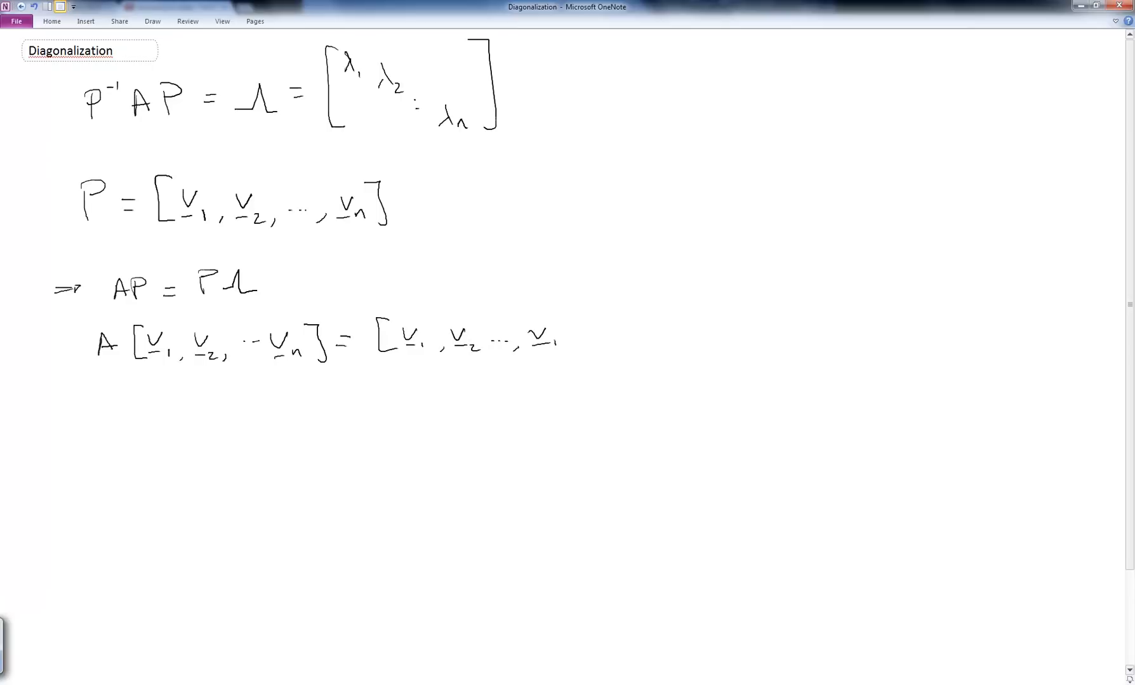
drag(587, 275, 612, 369)
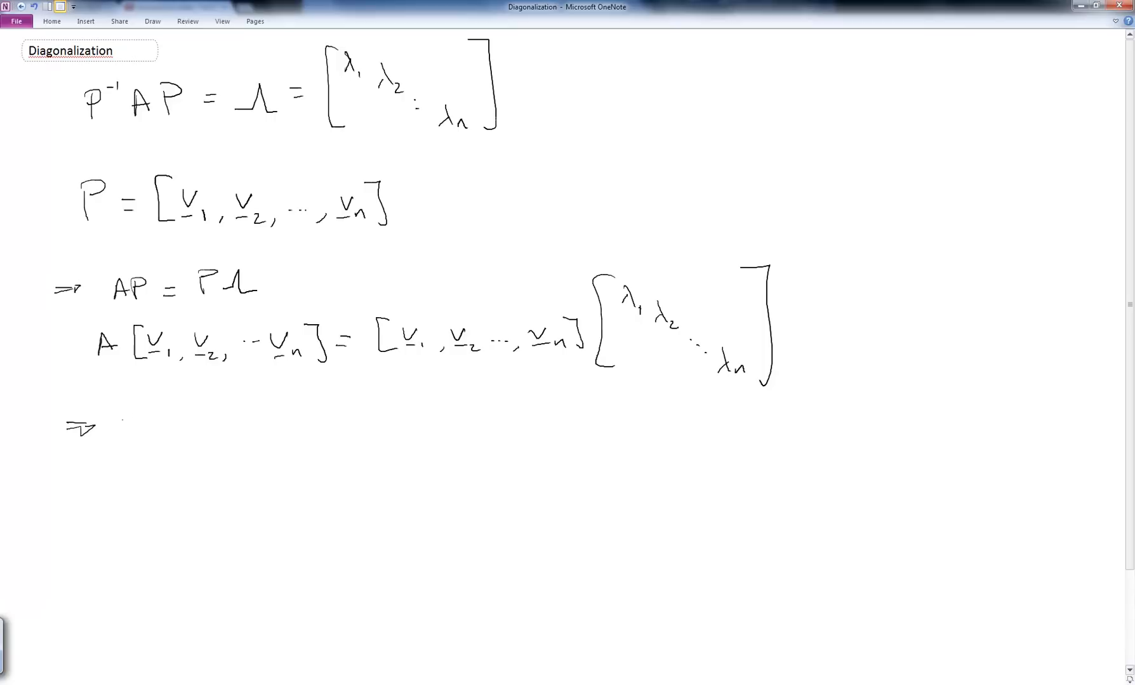
drag(127, 419, 167, 431)
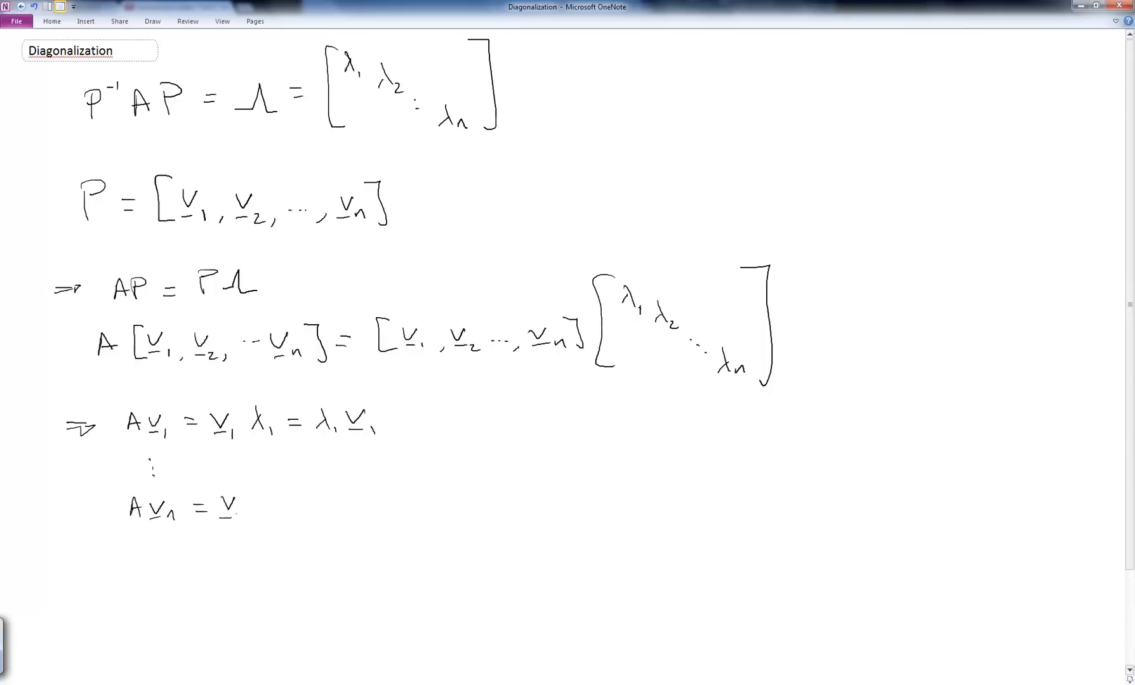
- Finish Avₙ = λₙvₙ, write Av_k = λ_kv_k and (A − Iλ_k)v_k = 0, circling the 0
text(nλn = λnvn)
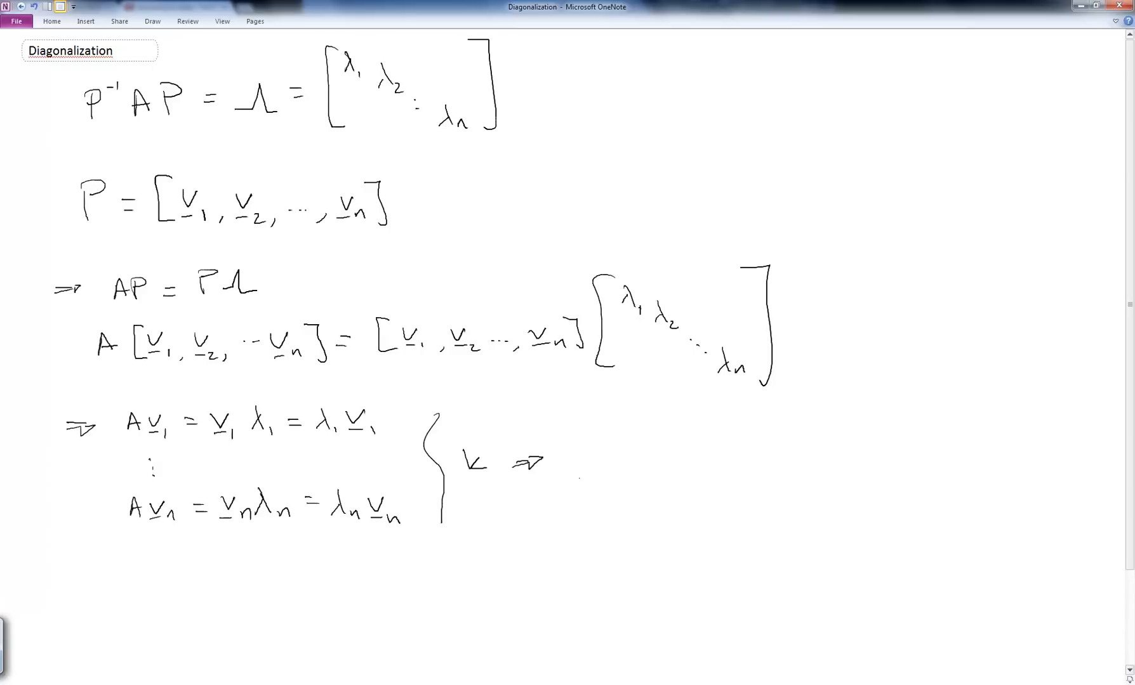
drag(576, 455, 637, 481)
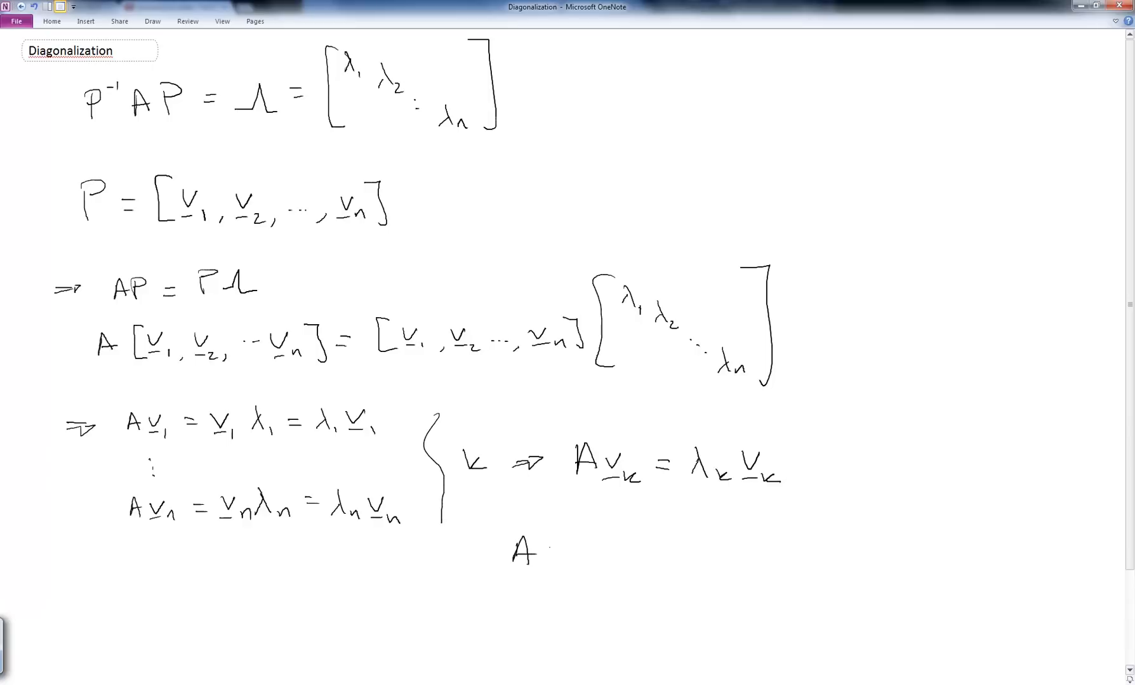
drag(551, 553, 619, 554)
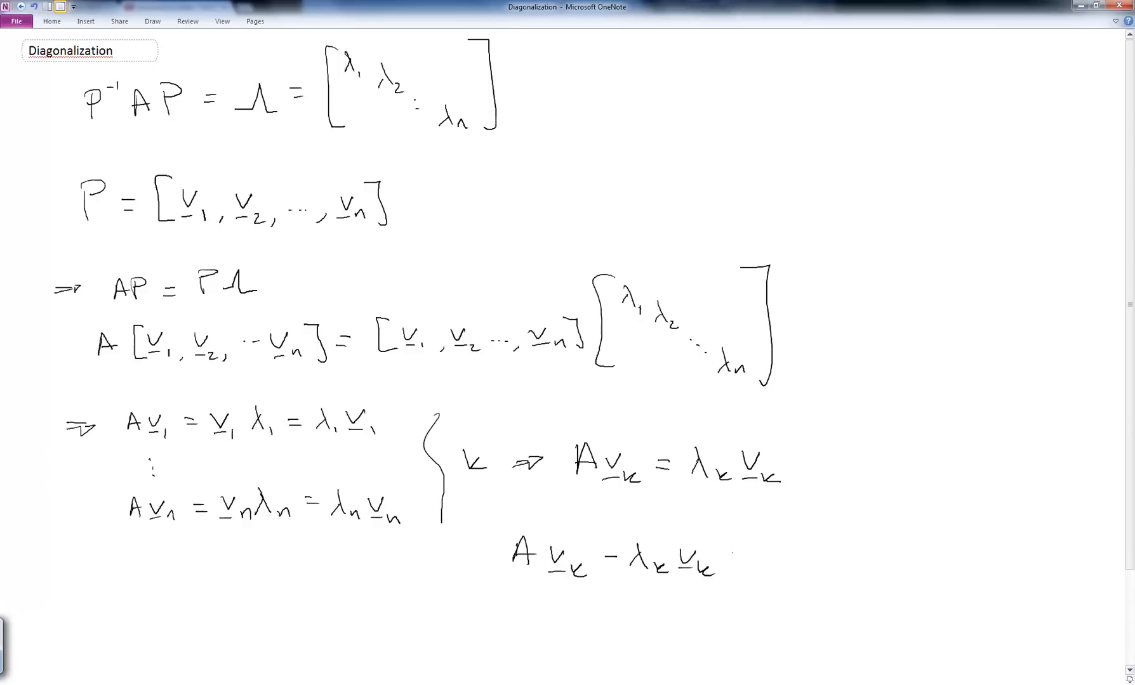
text(=0)
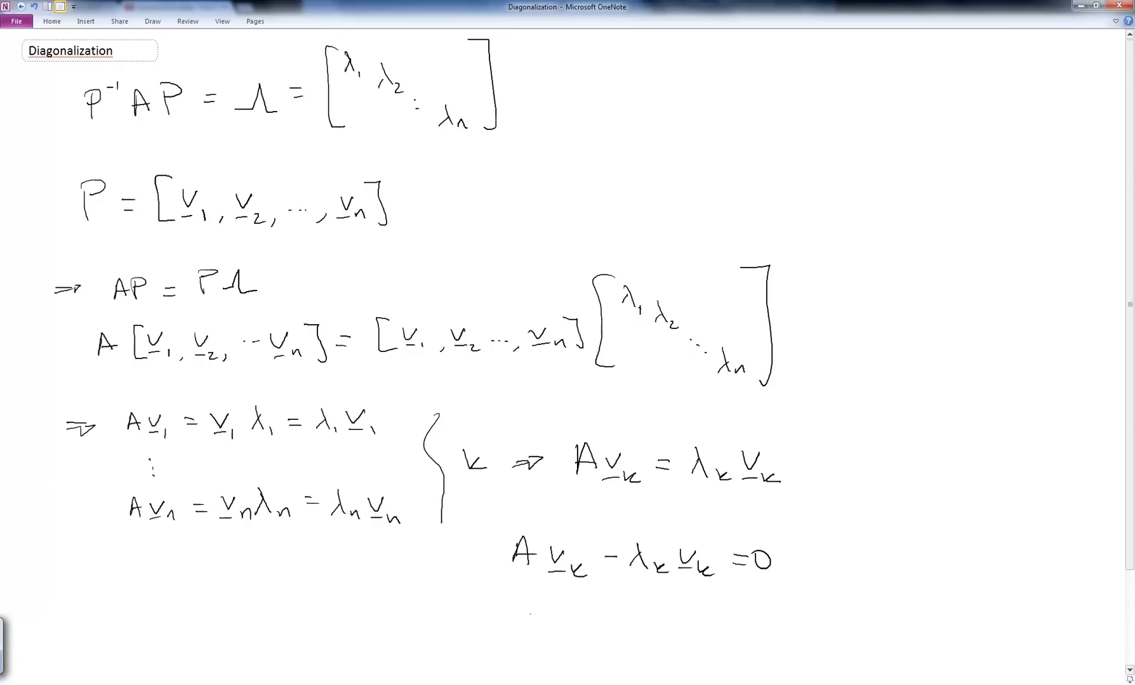
drag(510, 626, 575, 626)
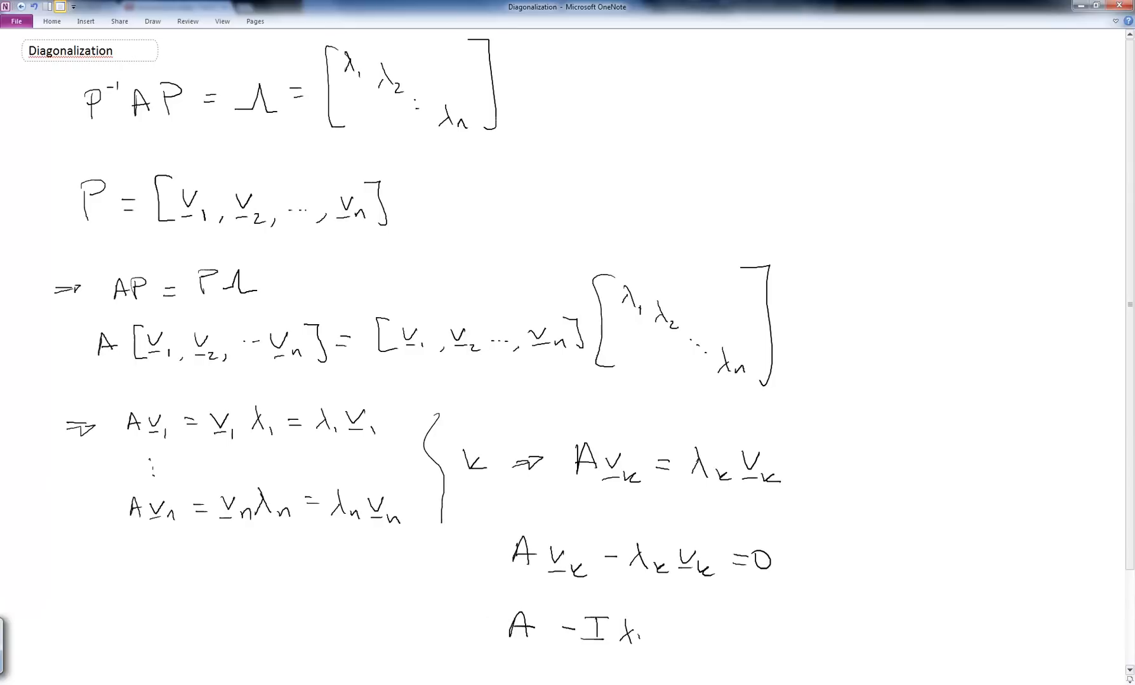
drag(491, 608, 672, 651)
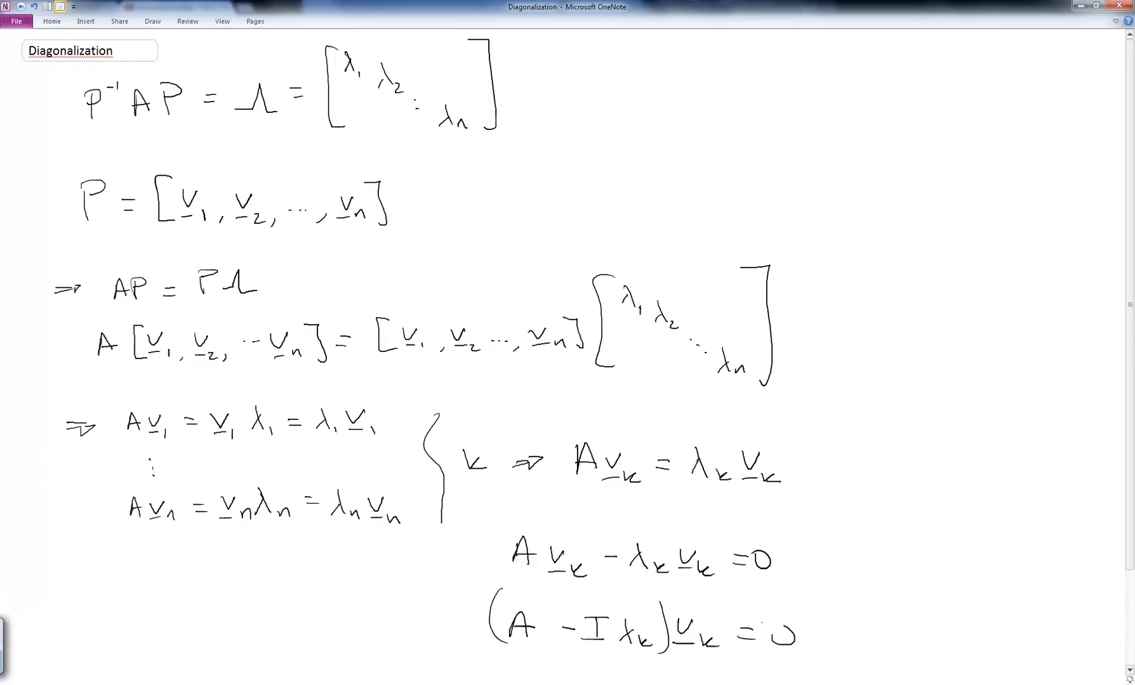
drag(767, 629, 782, 644)
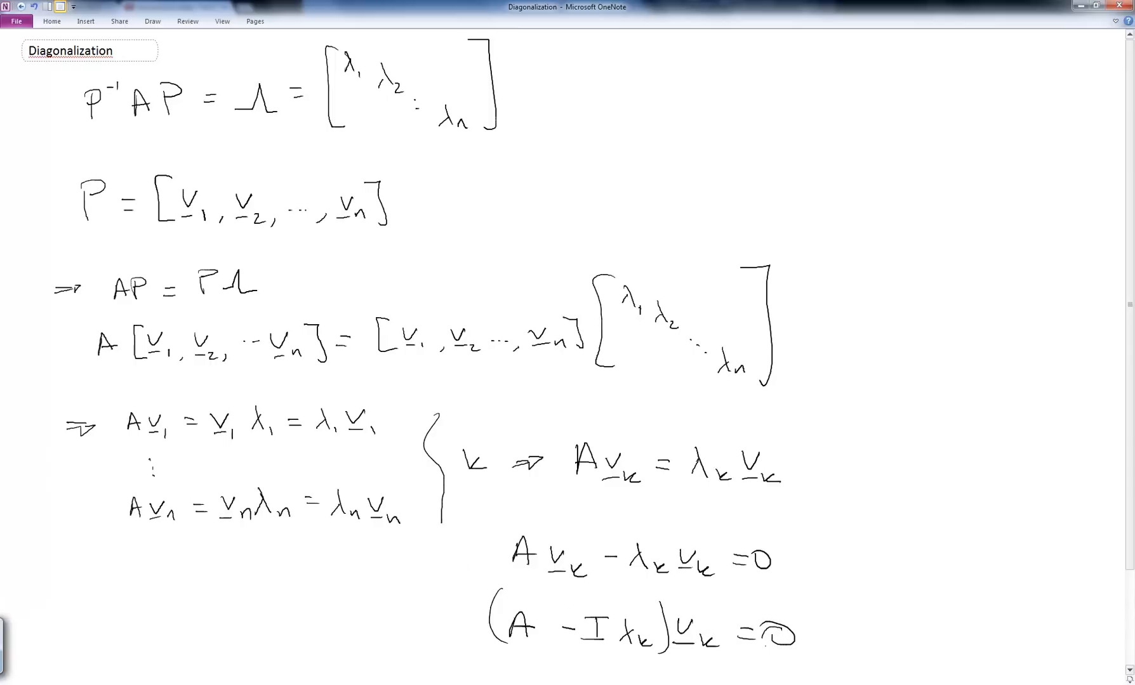
- Underline (A − Iλ_k)v_k = 0 and label v_k eigenvectors, λ_k eigenvalues of A
drag(500, 658, 626, 663)
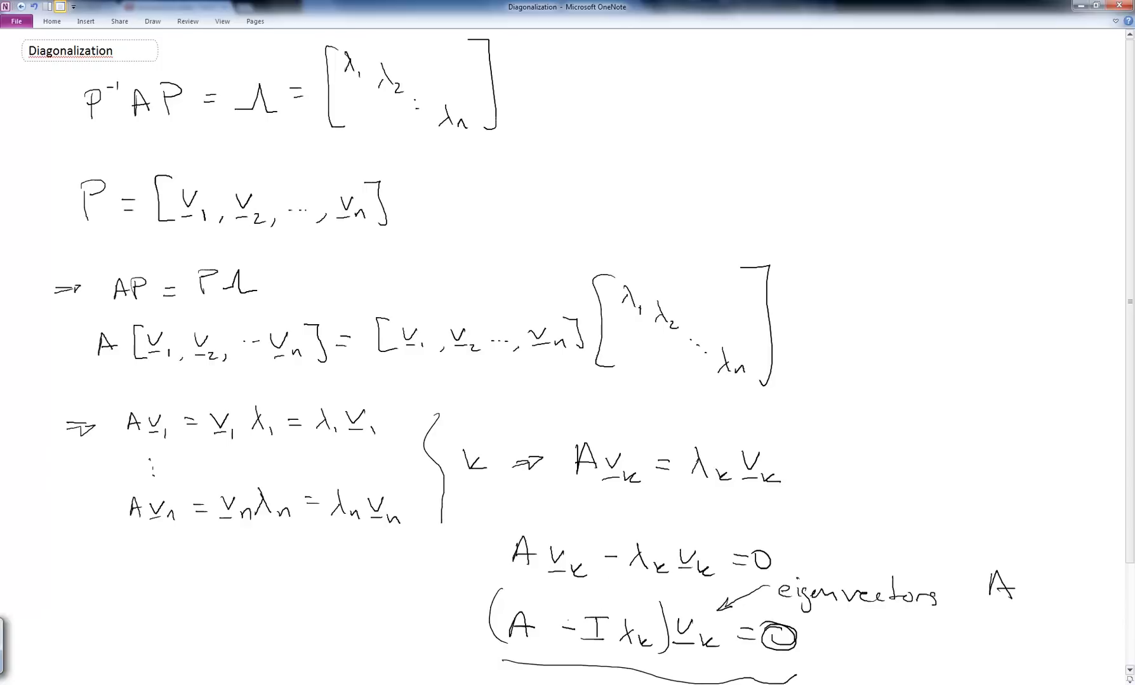
drag(492, 608, 629, 615)
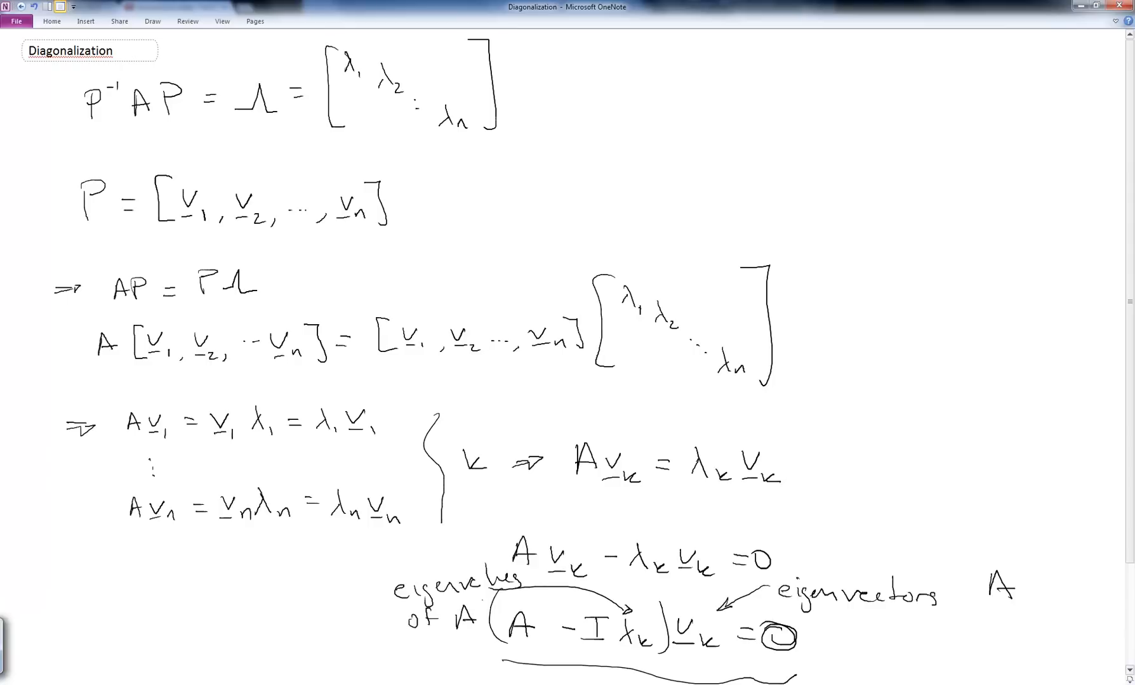
- Handwrite the MATLAB command >> [P,L]=eig(A) at the bottom of the page
scroll(down, 3)
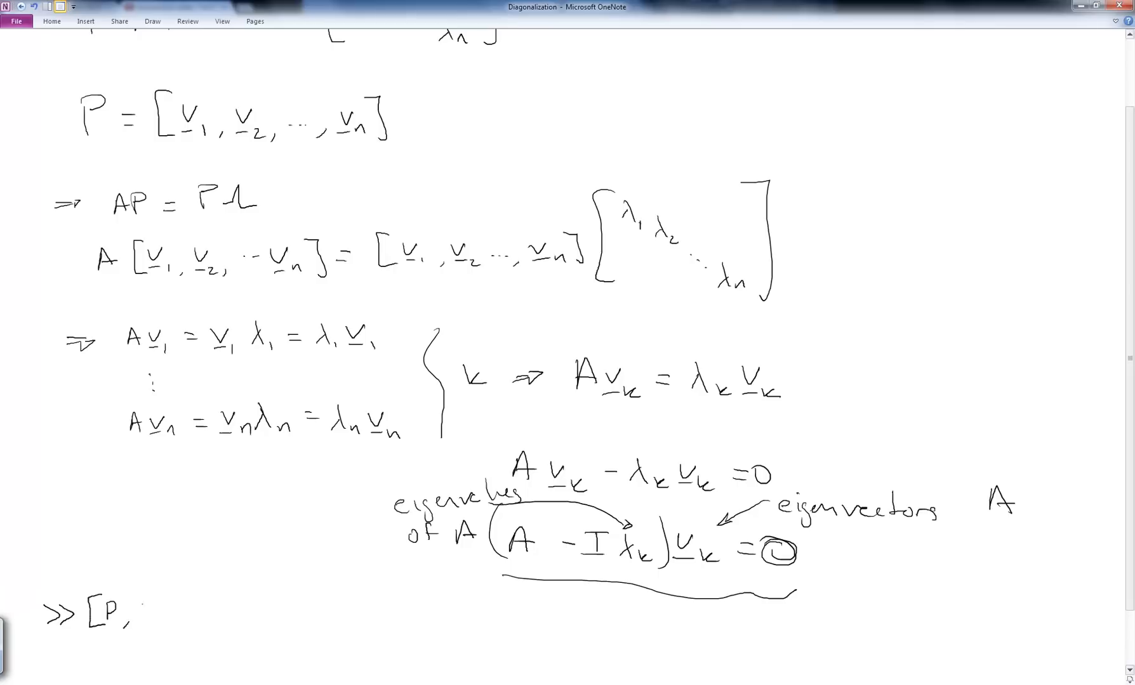
text(L]=)
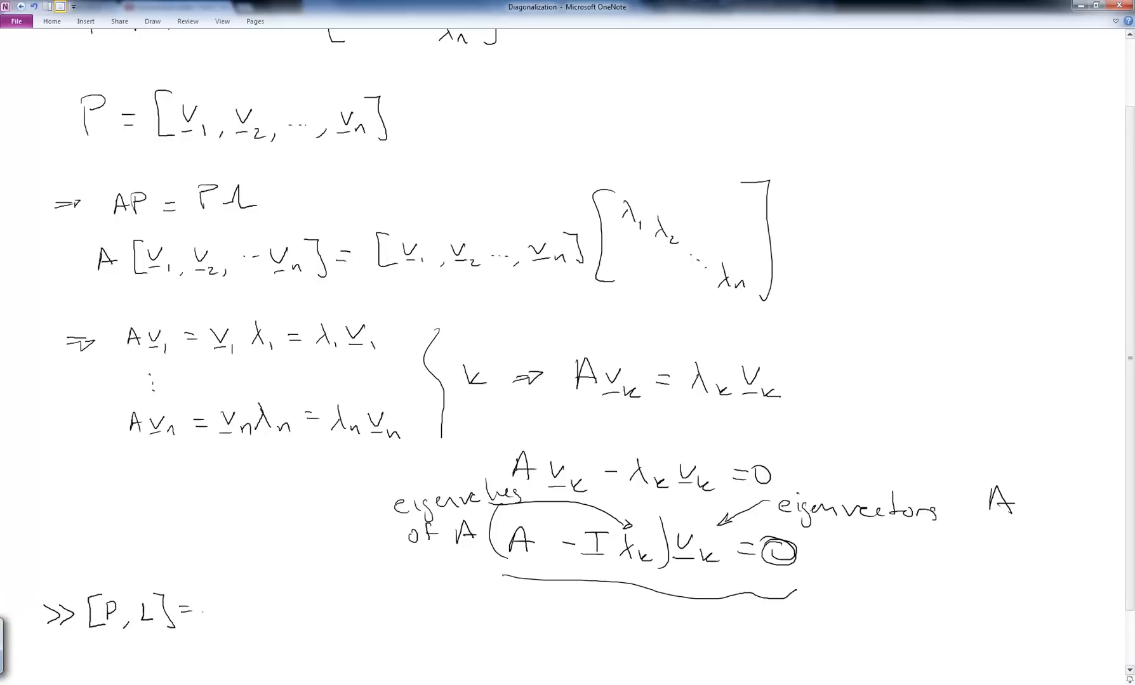
text(eig()
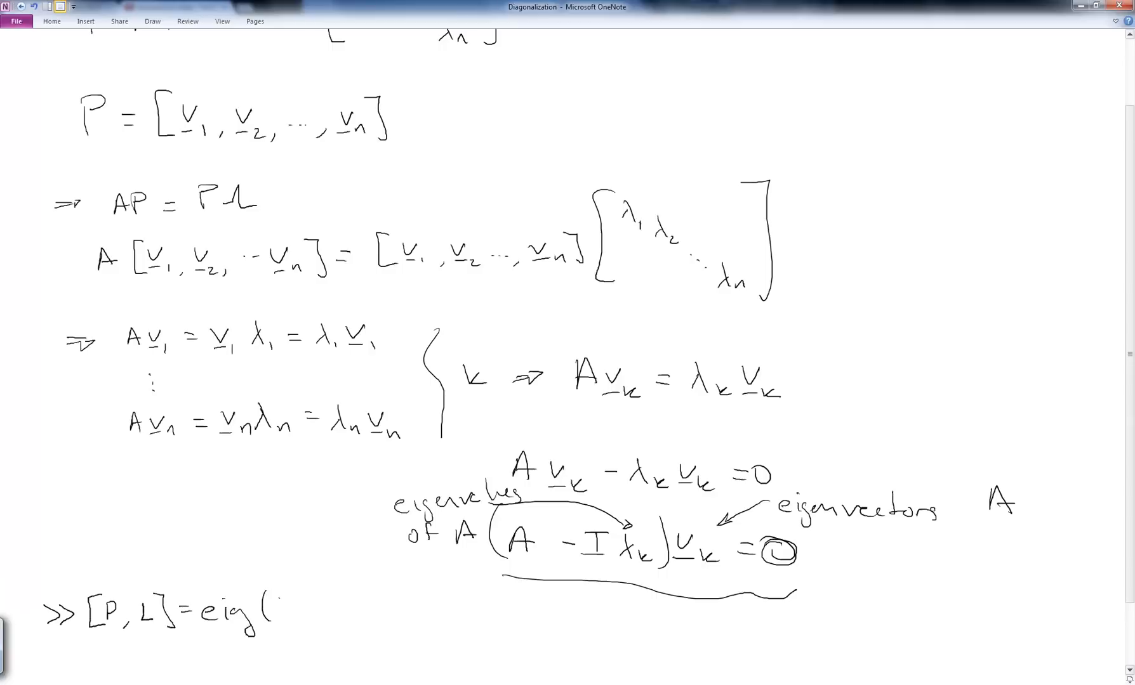
text(A))
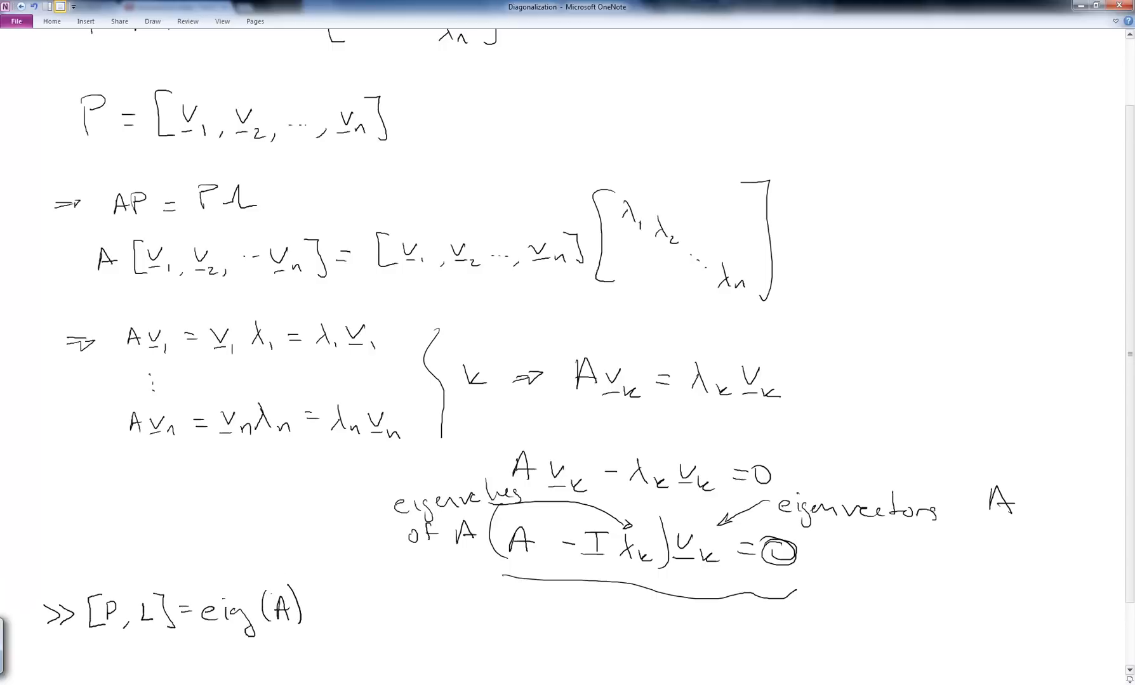